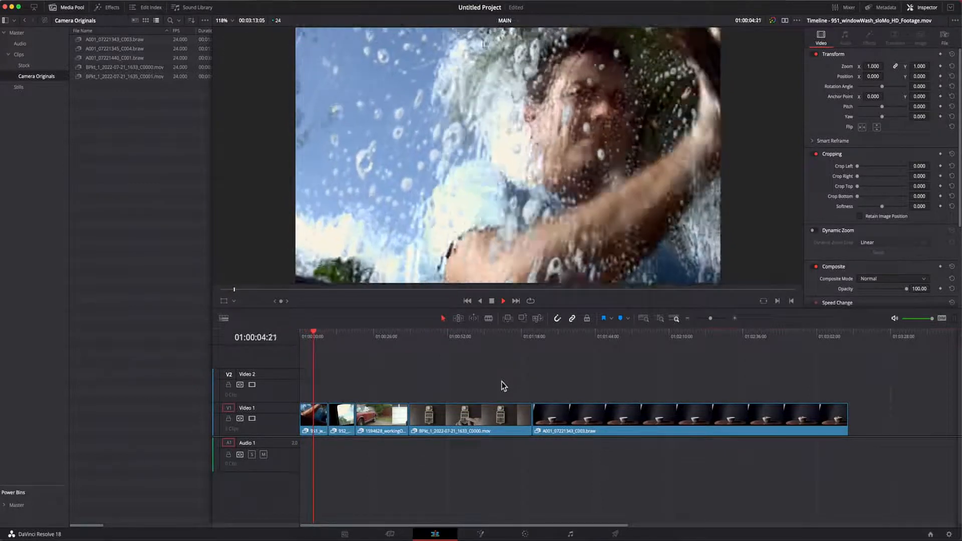
# Switch from the Resolve edit timeline to the DaVinci Resolve 18 overview web page.
pyautogui.click(524, 533)
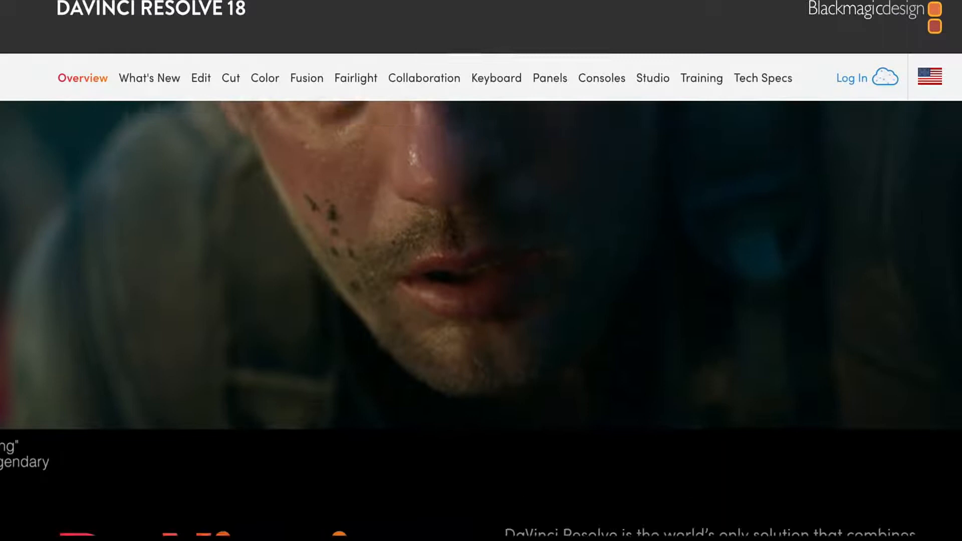
pyautogui.scroll(-3)
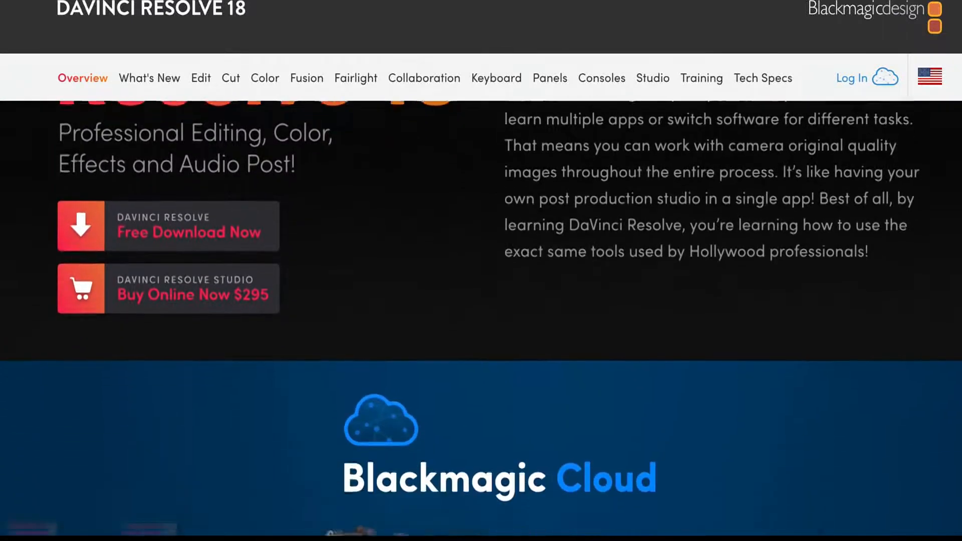
pyautogui.scroll(3)
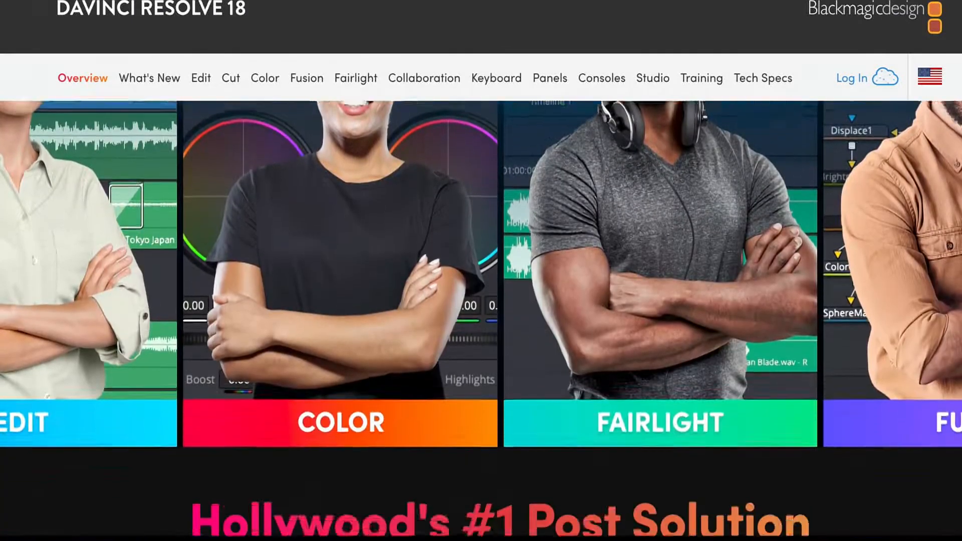
pyautogui.scroll(-3)
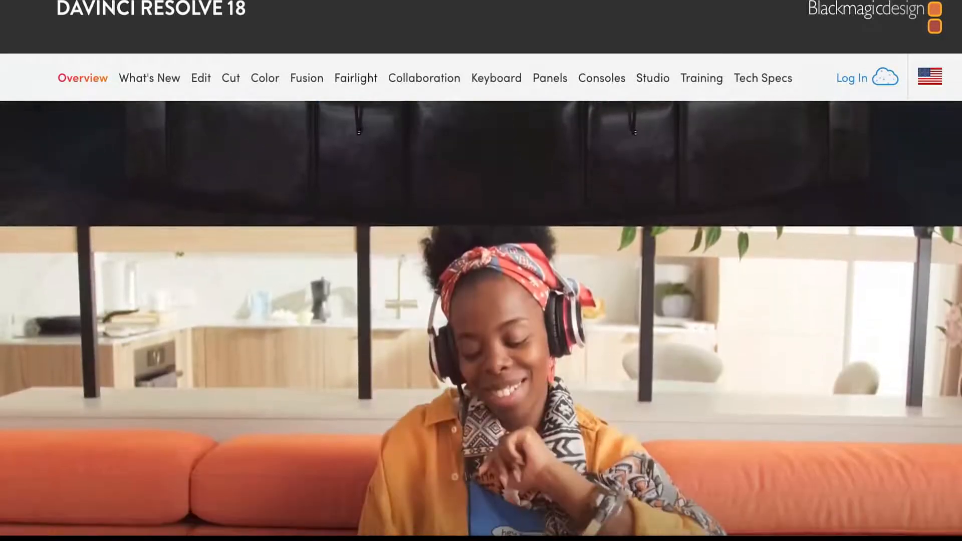
pyautogui.scroll(-3)
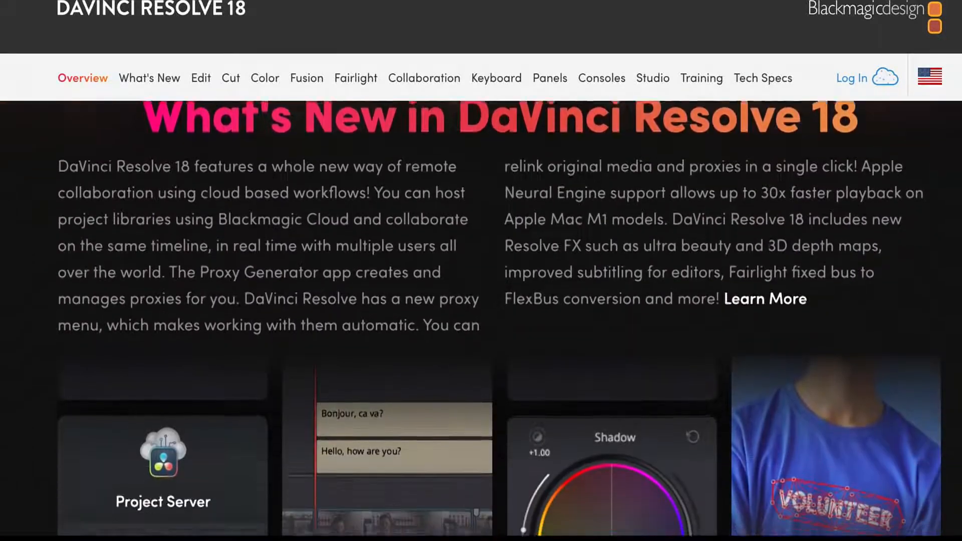
pyautogui.scroll(-3)
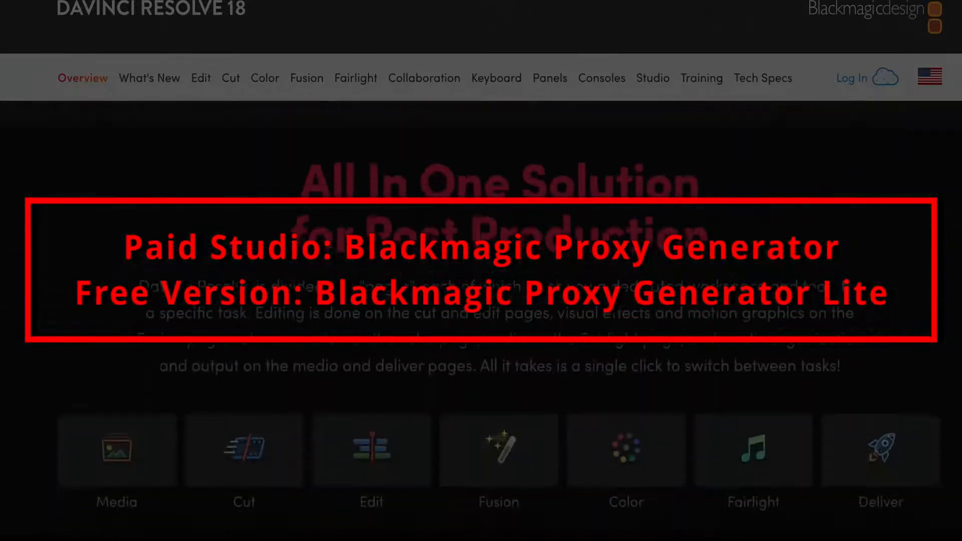
pyautogui.scroll(-3)
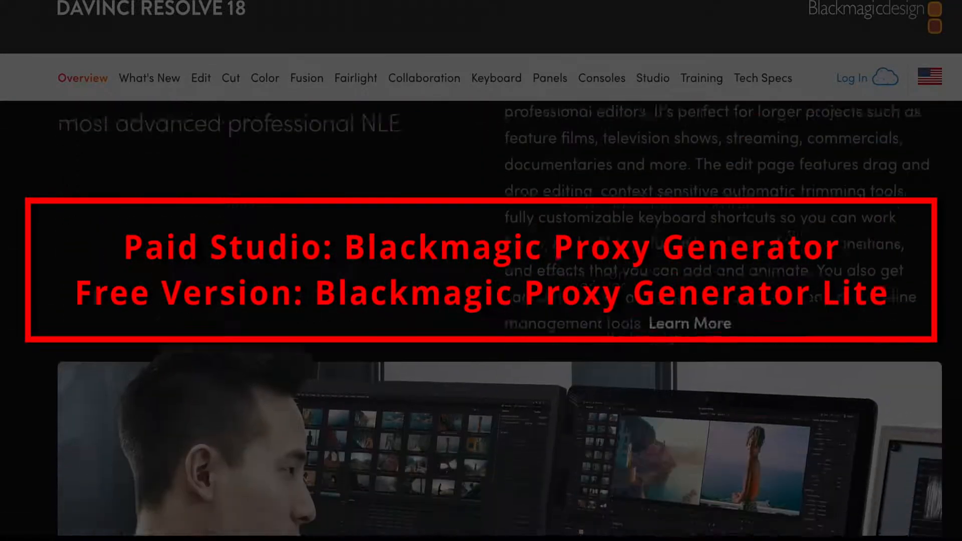
pyautogui.scroll(-3)
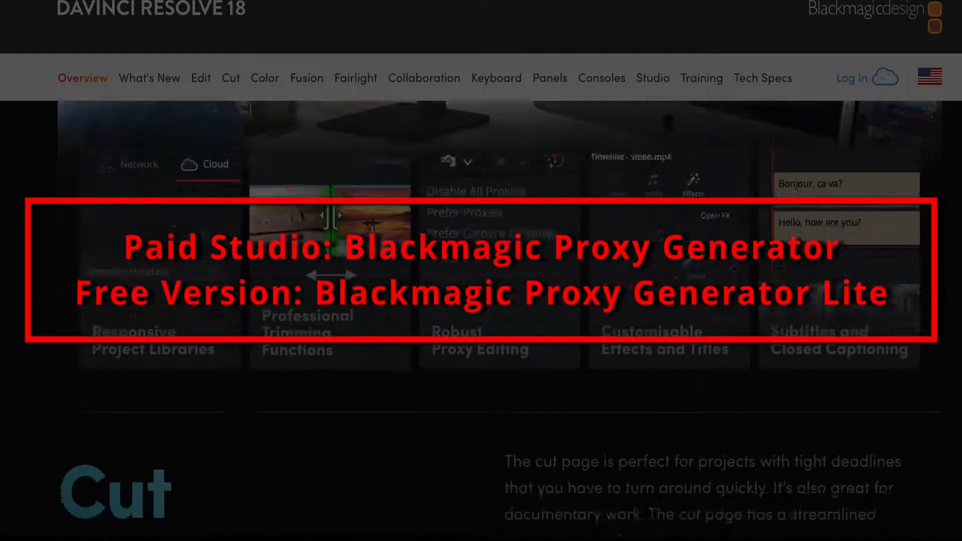
pyautogui.scroll(-3)
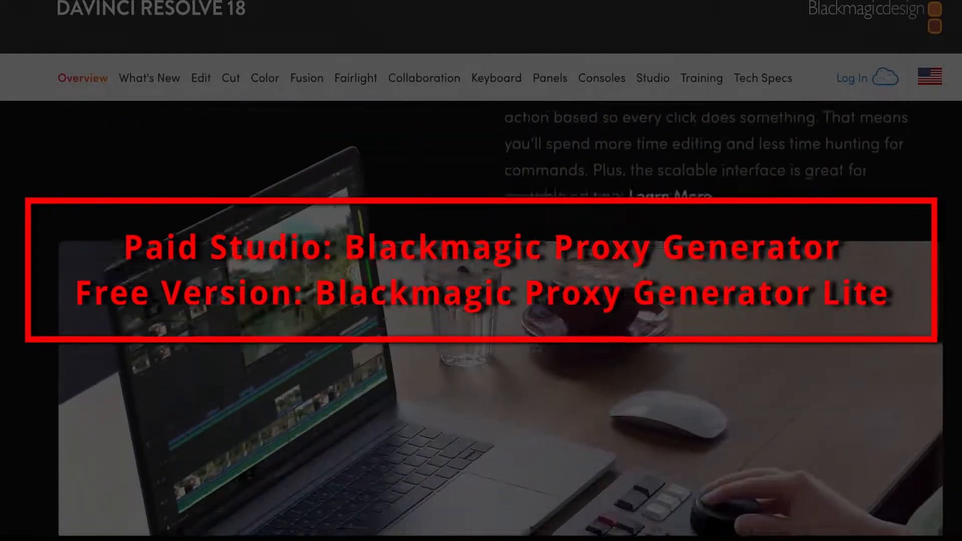
pyautogui.scroll(-3)
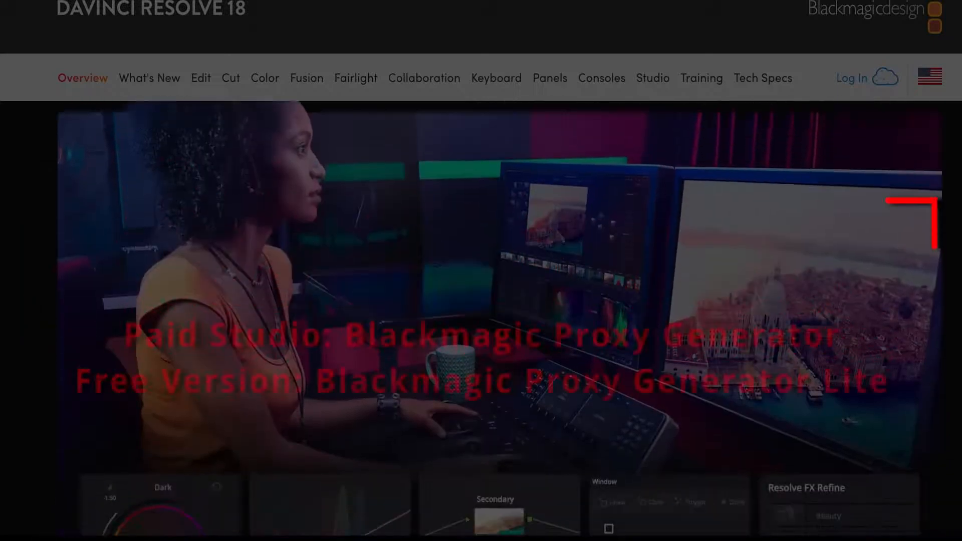
pyautogui.scroll(-3)
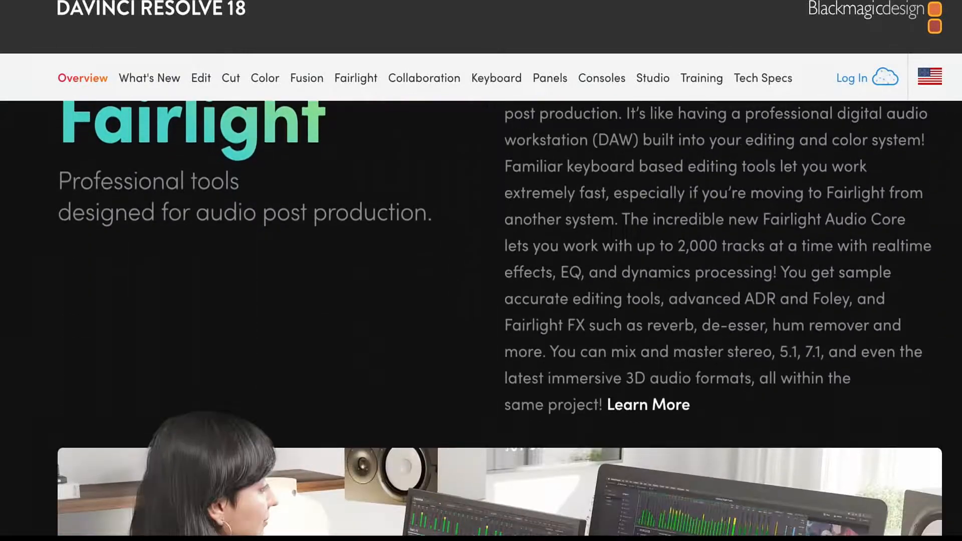
pyautogui.scroll(-3)
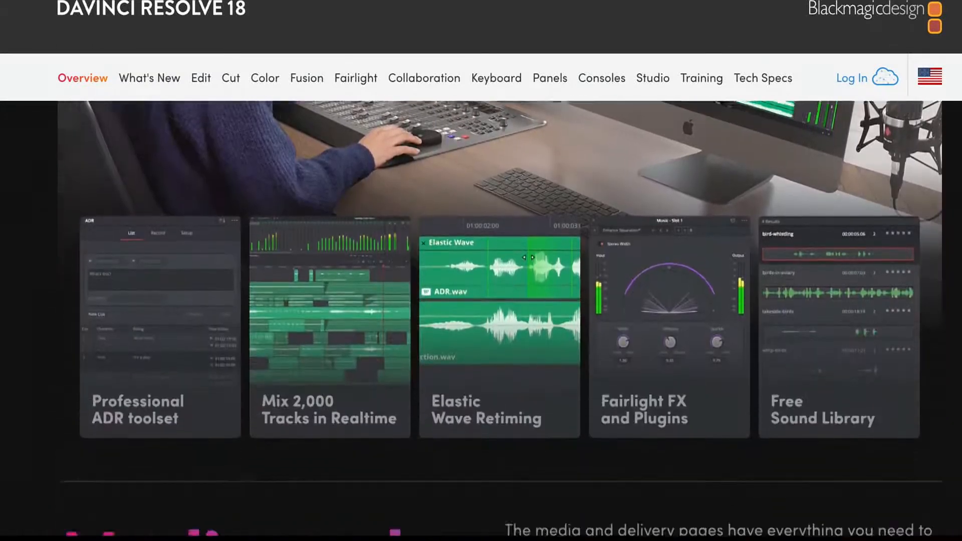
pyautogui.scroll(-3)
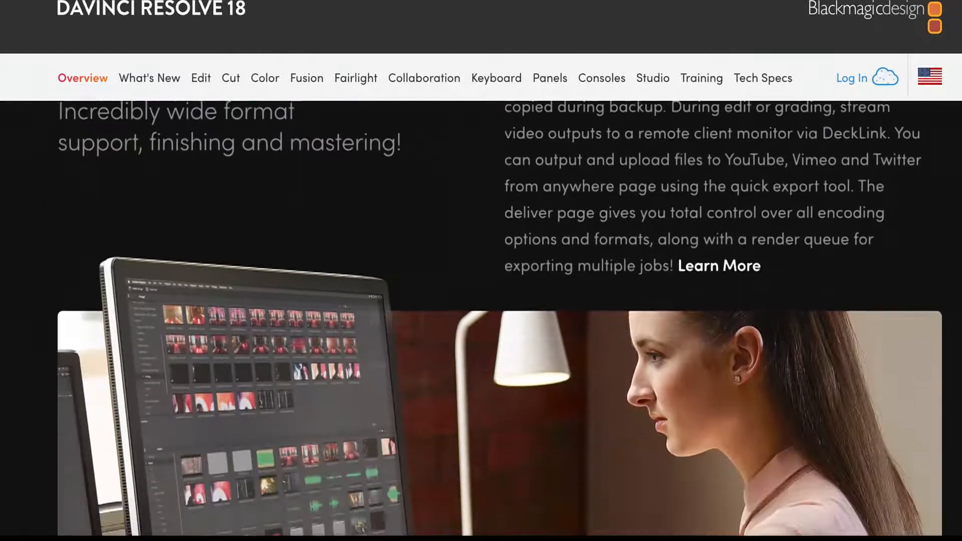
pyautogui.scroll(-3)
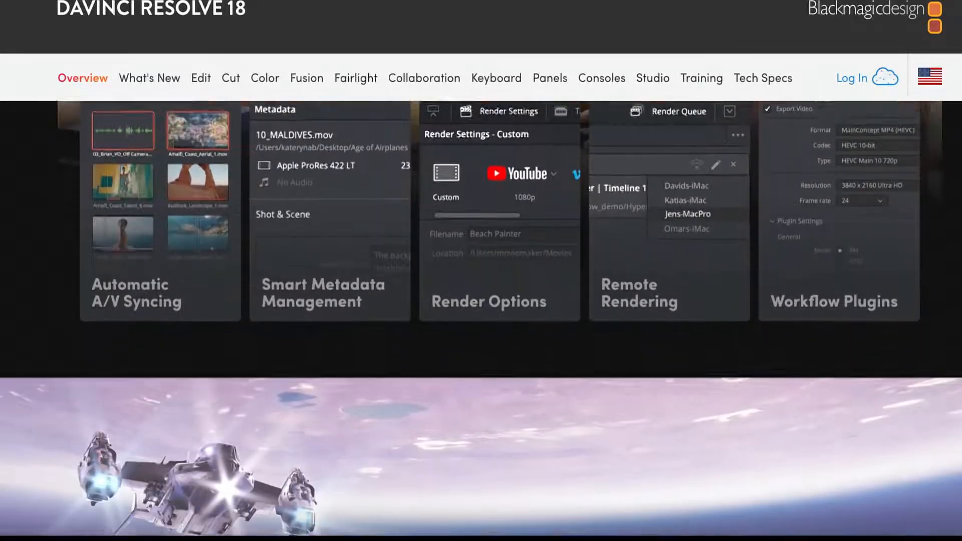
pyautogui.scroll(-3)
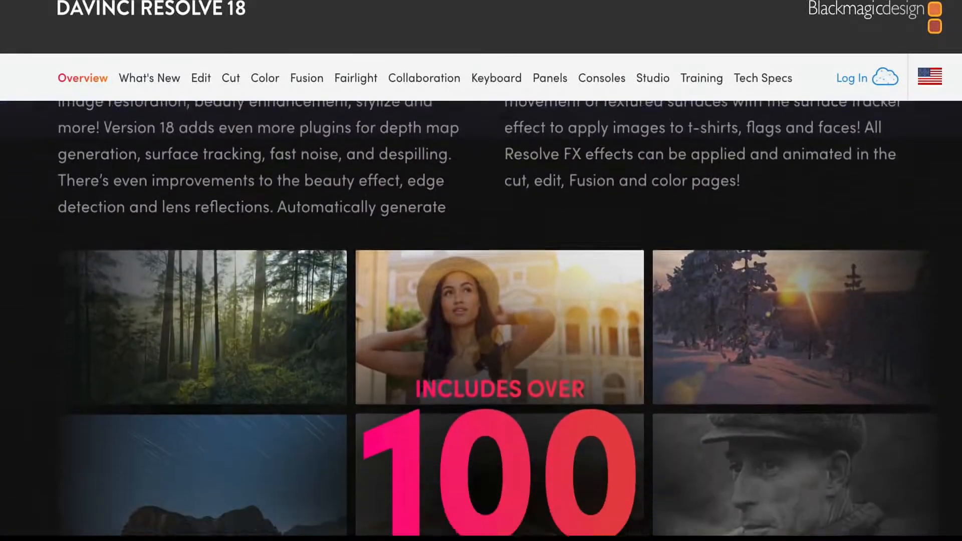
pyautogui.scroll(-3)
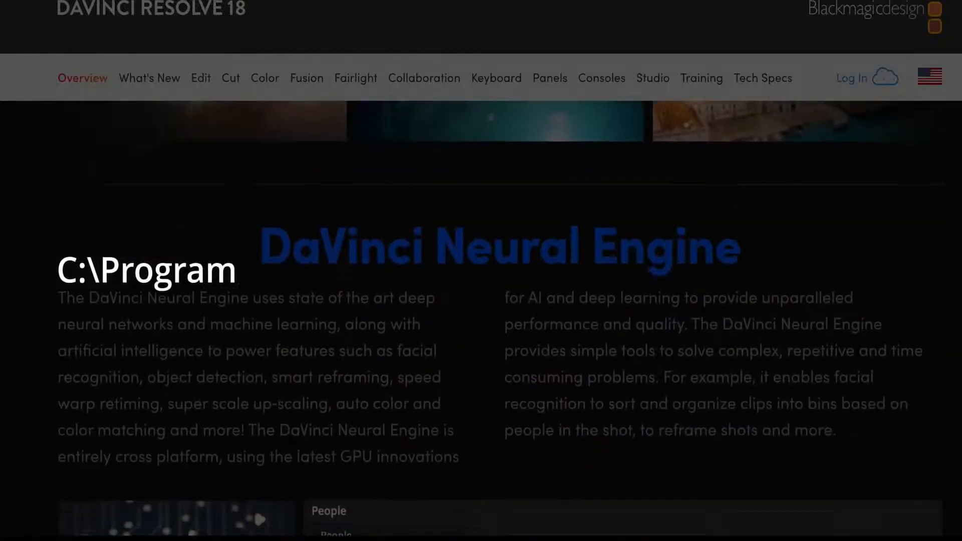
# Scroll Applications and expand the DaVinci Resolve folder to find Blackmagic Proxy Generator.
pyautogui.scroll(-3)
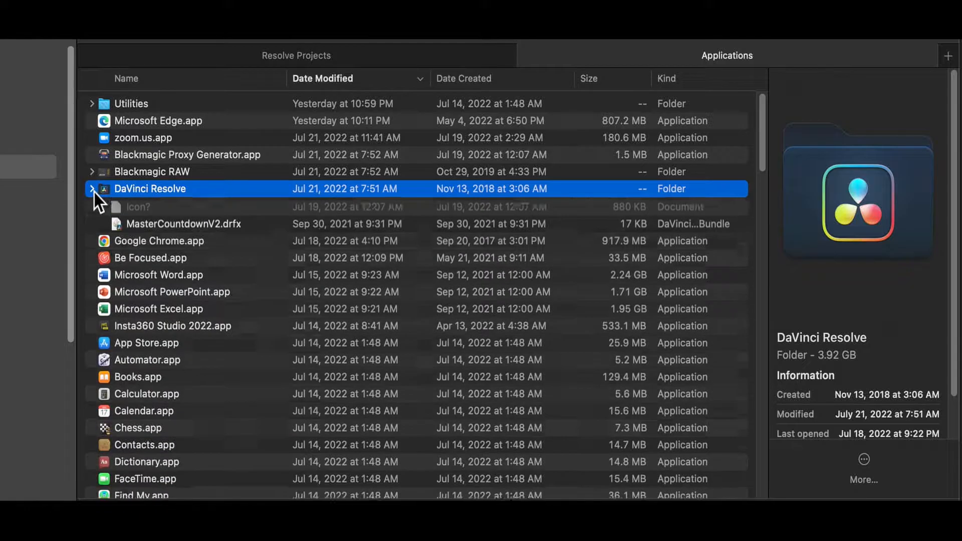
pyautogui.click(187, 155)
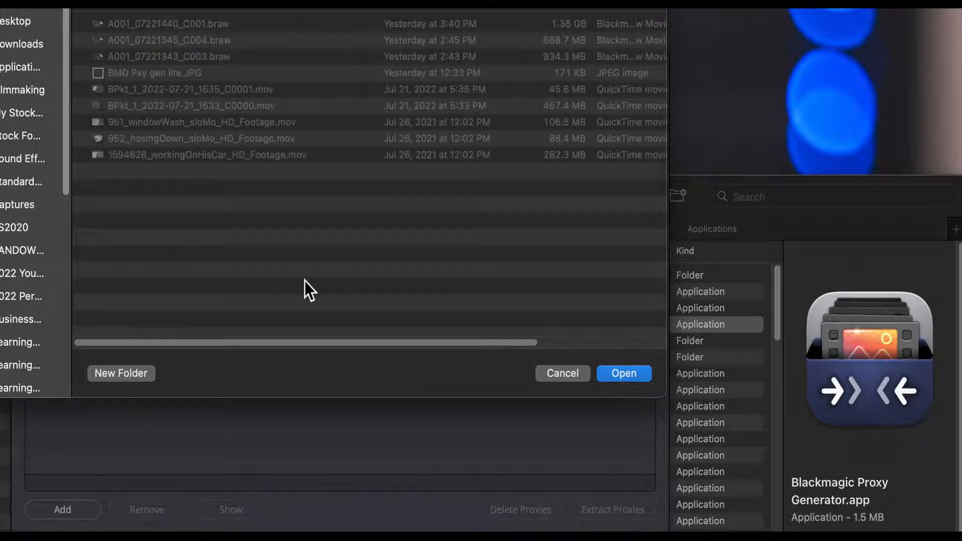
pyautogui.moveTo(358, 305)
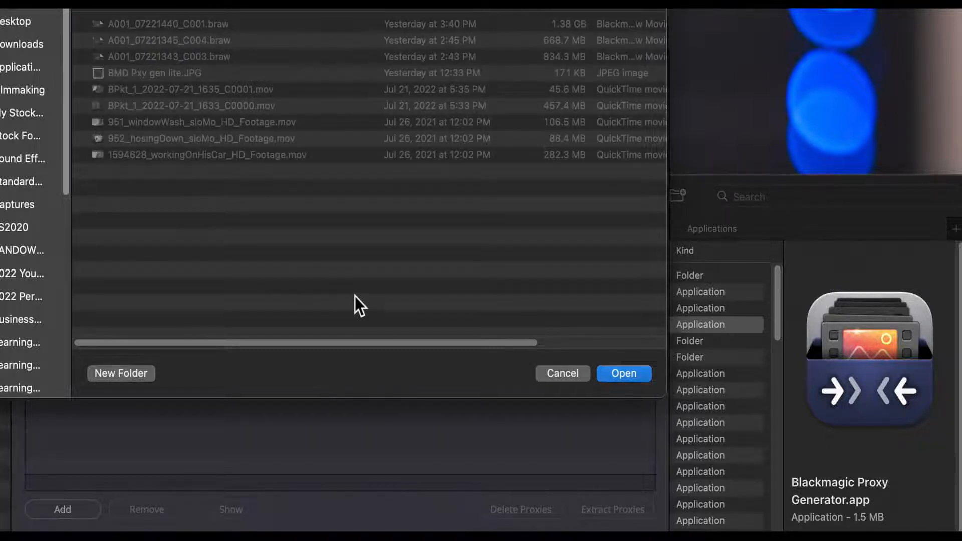
pyautogui.moveTo(623, 372)
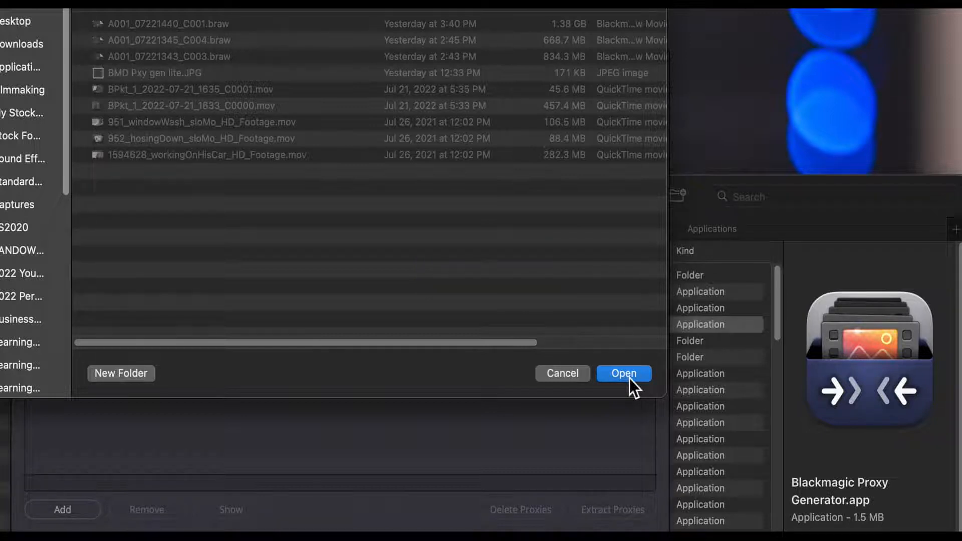
# Add the M-PEG media folder as a watch folder, keeping H.264 8 bit 4:2:0 1080p.
pyautogui.click(623, 373)
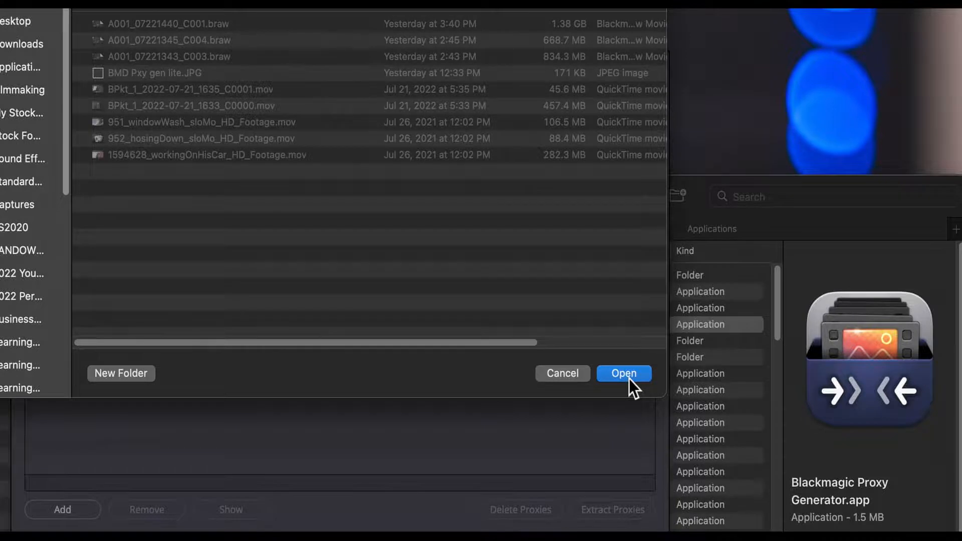
pyautogui.click(623, 372)
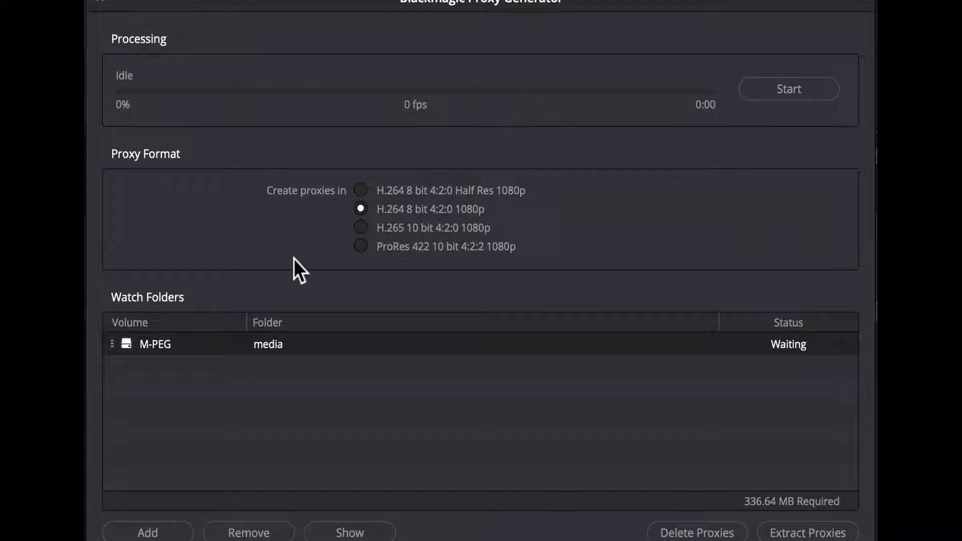
pyautogui.moveTo(576, 383)
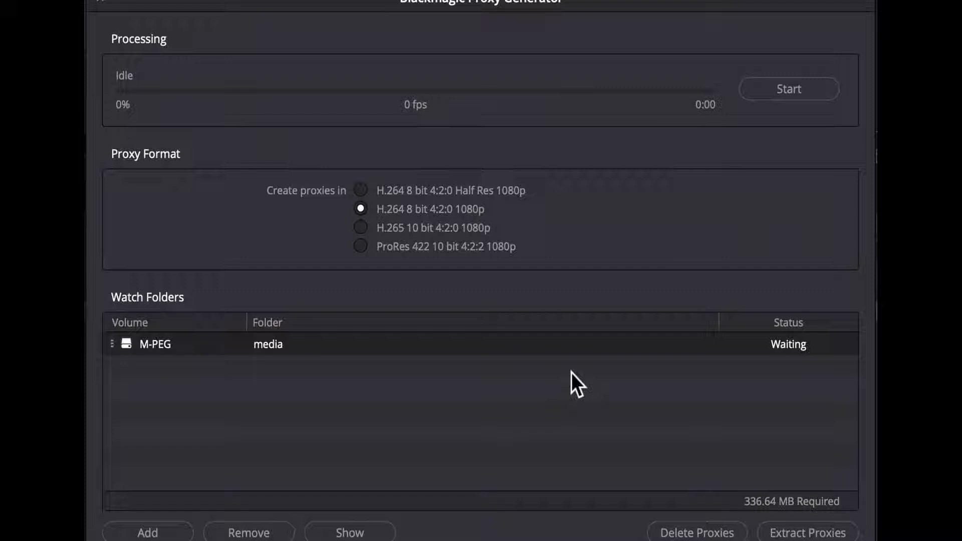
pyautogui.moveTo(131, 63)
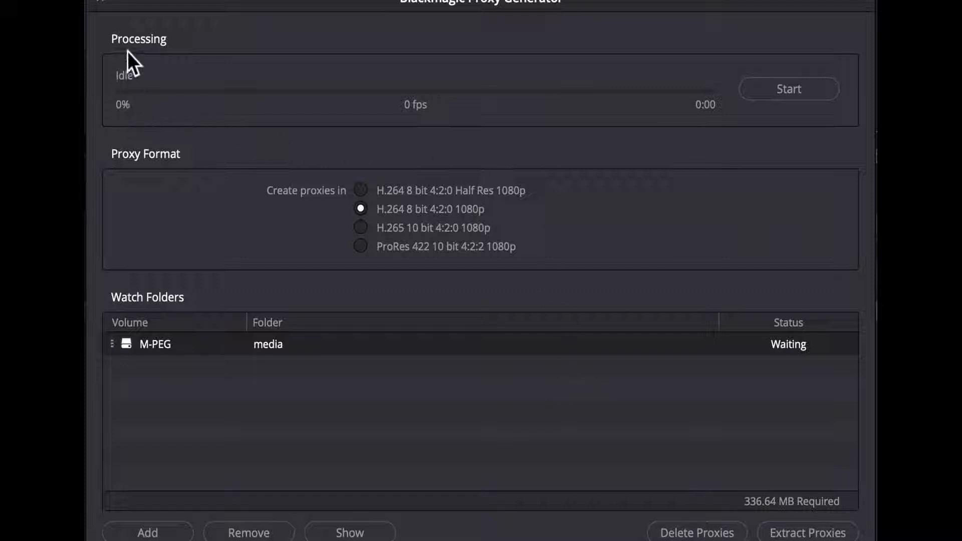
pyautogui.moveTo(221, 110)
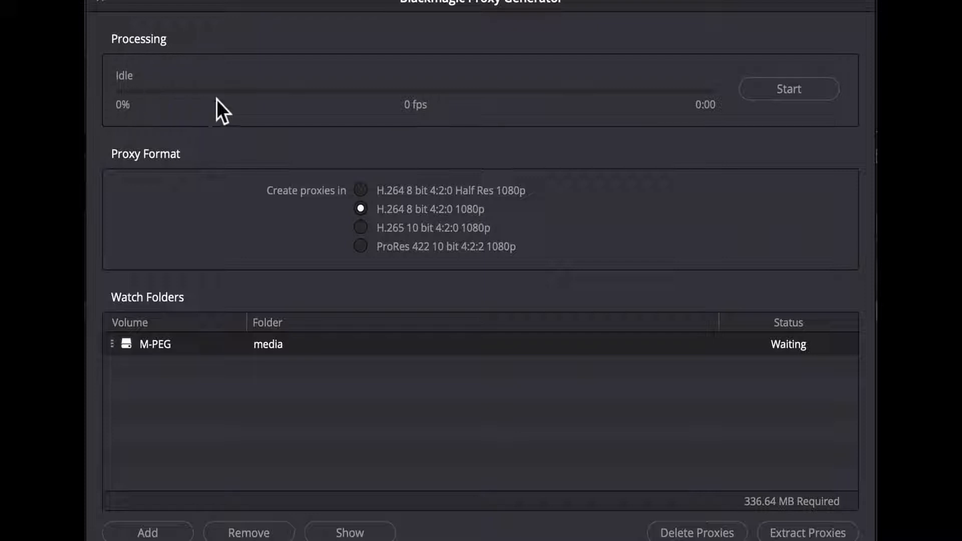
pyautogui.moveTo(702, 104)
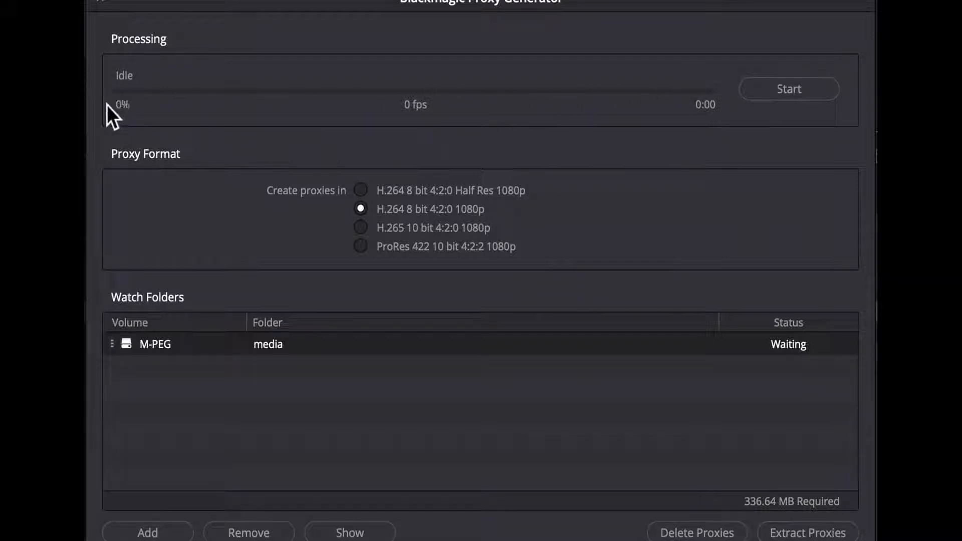
pyautogui.moveTo(161, 117)
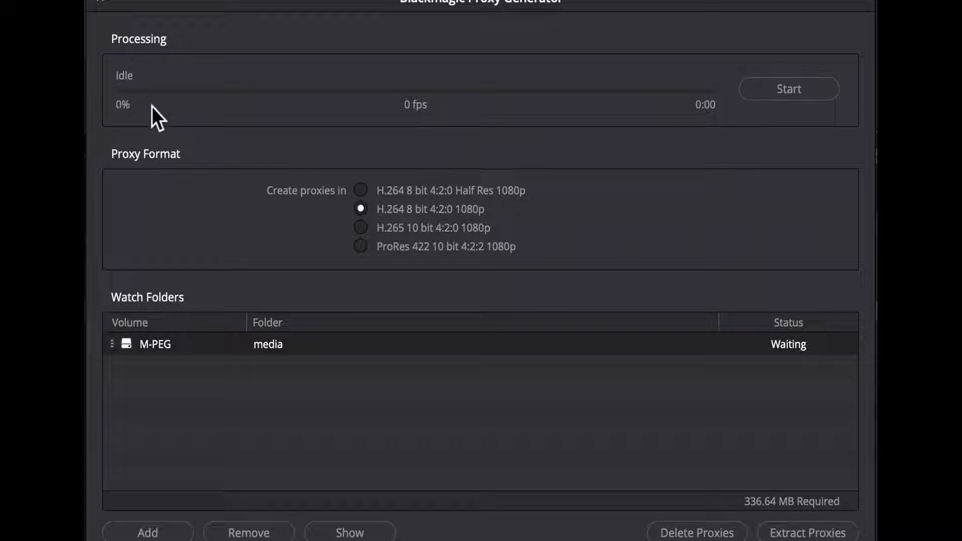
pyautogui.moveTo(403, 121)
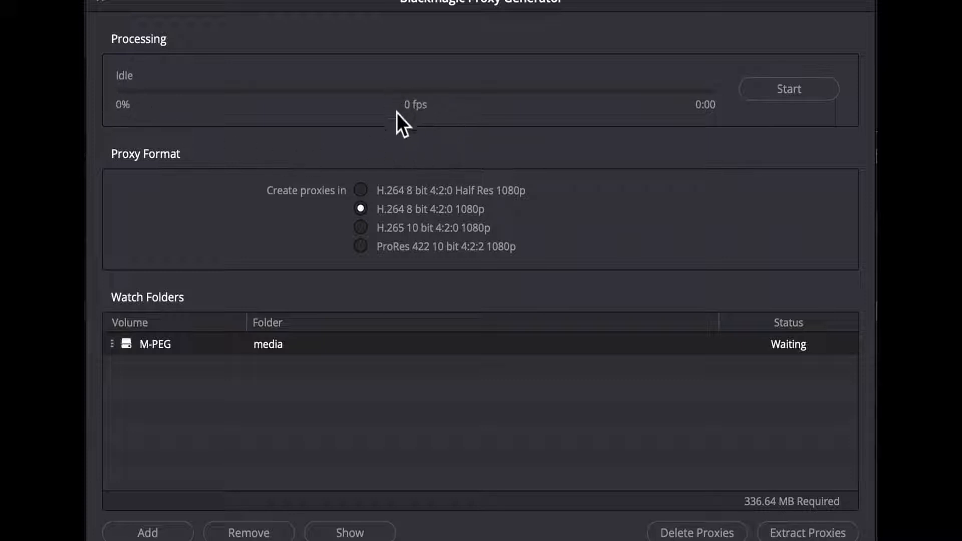
pyautogui.moveTo(451, 139)
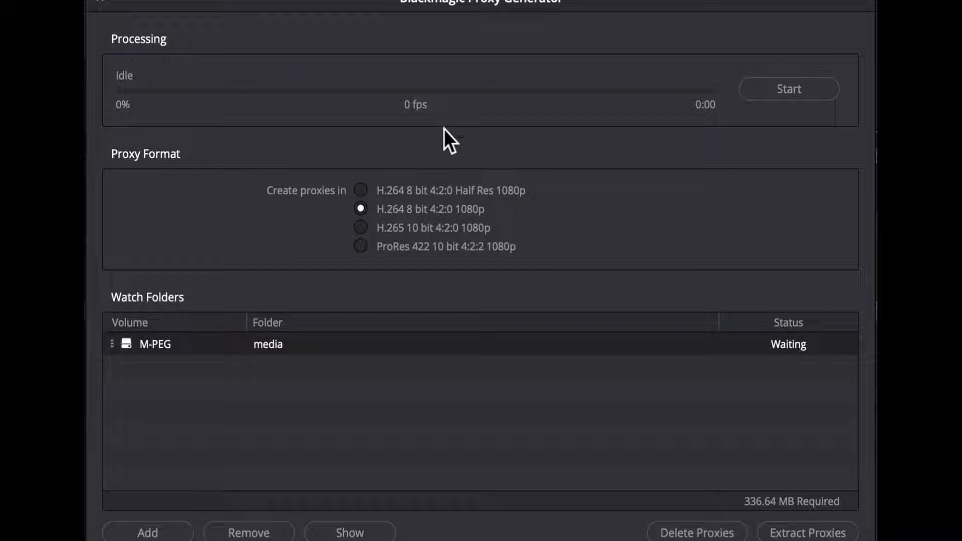
pyautogui.moveTo(684, 136)
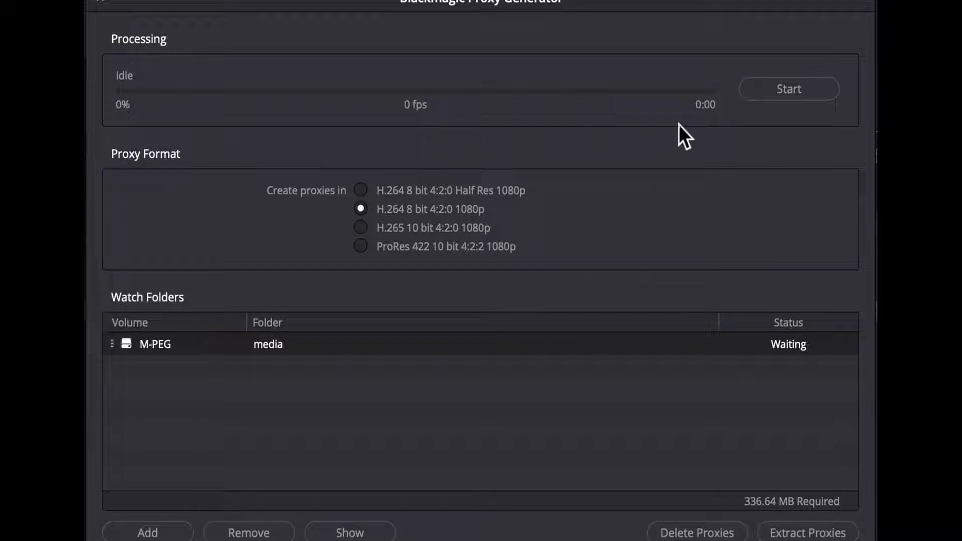
pyautogui.moveTo(708, 134)
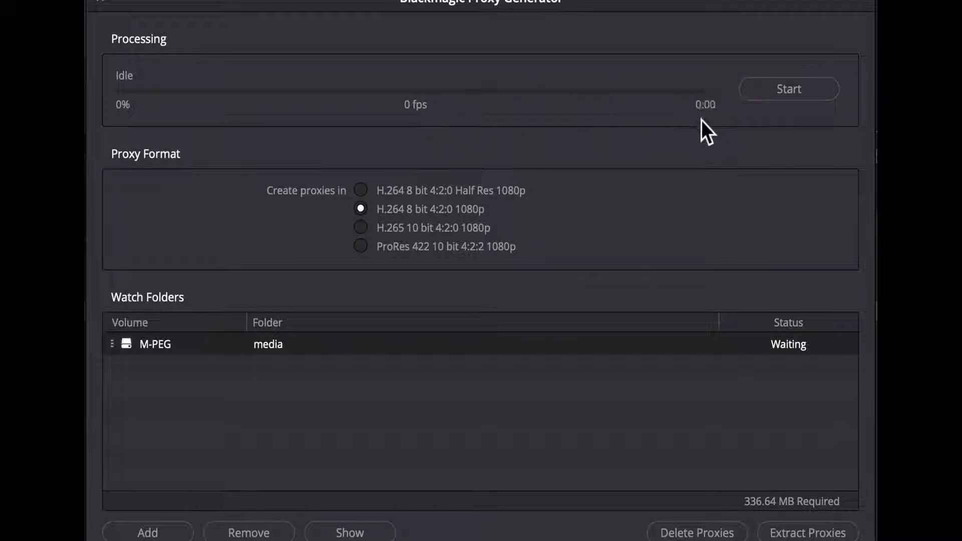
pyautogui.moveTo(819, 145)
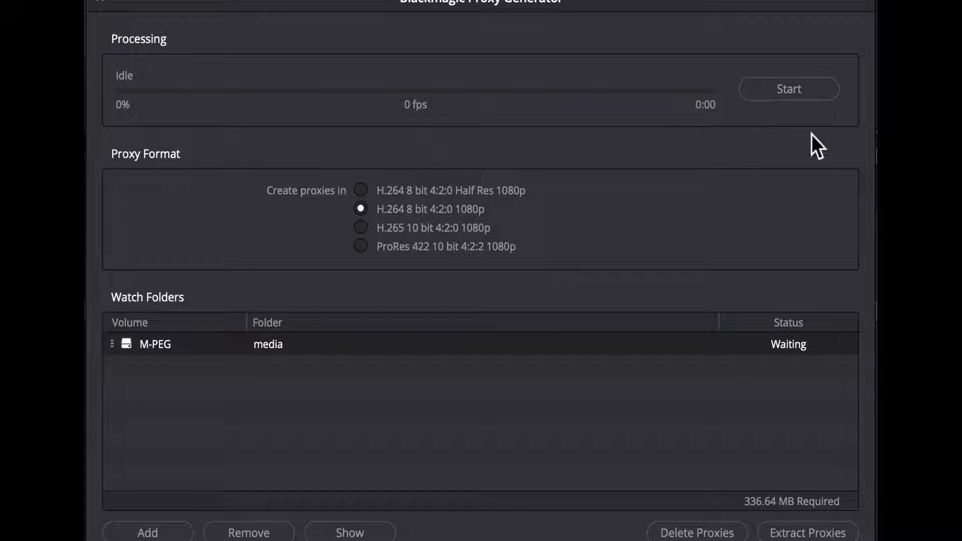
pyautogui.moveTo(792, 114)
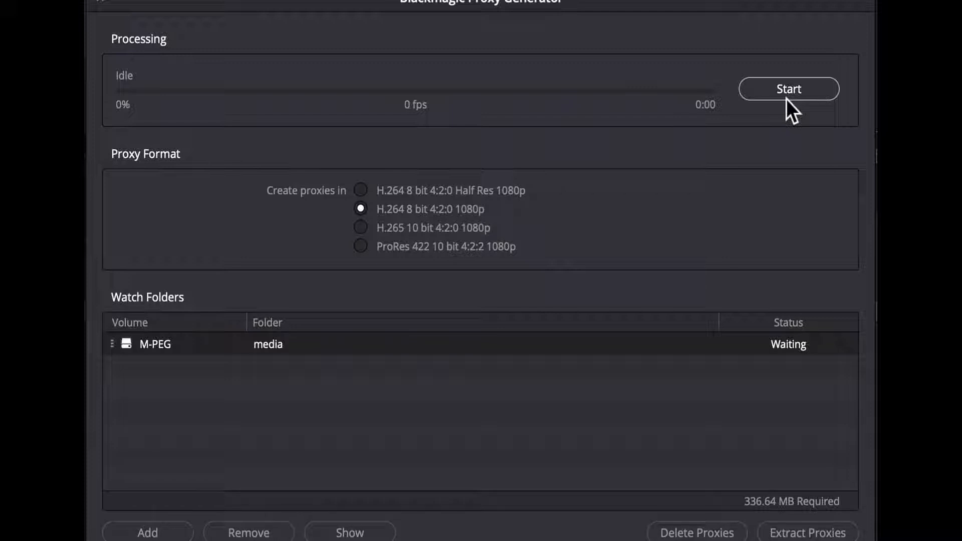
pyautogui.moveTo(389, 261)
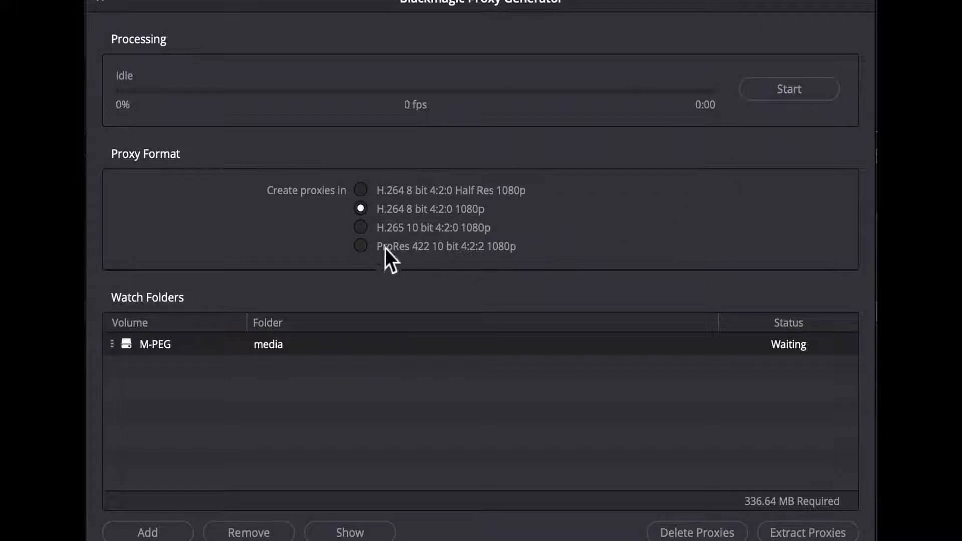
pyautogui.moveTo(417, 260)
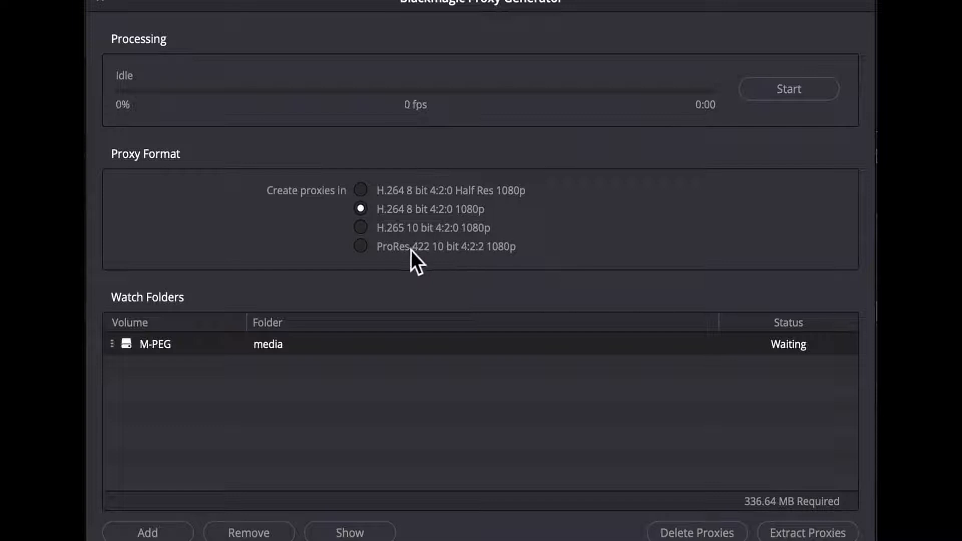
pyautogui.moveTo(460, 267)
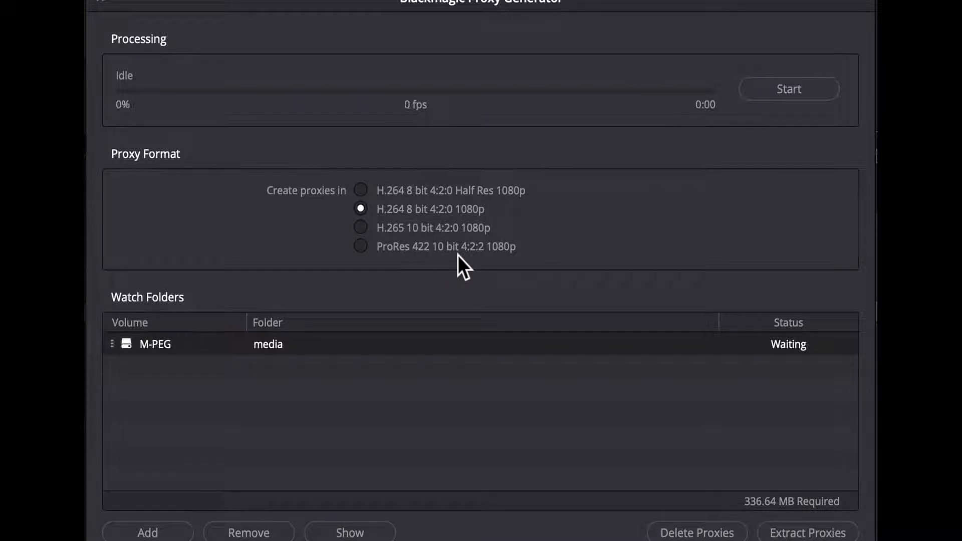
pyautogui.moveTo(368, 199)
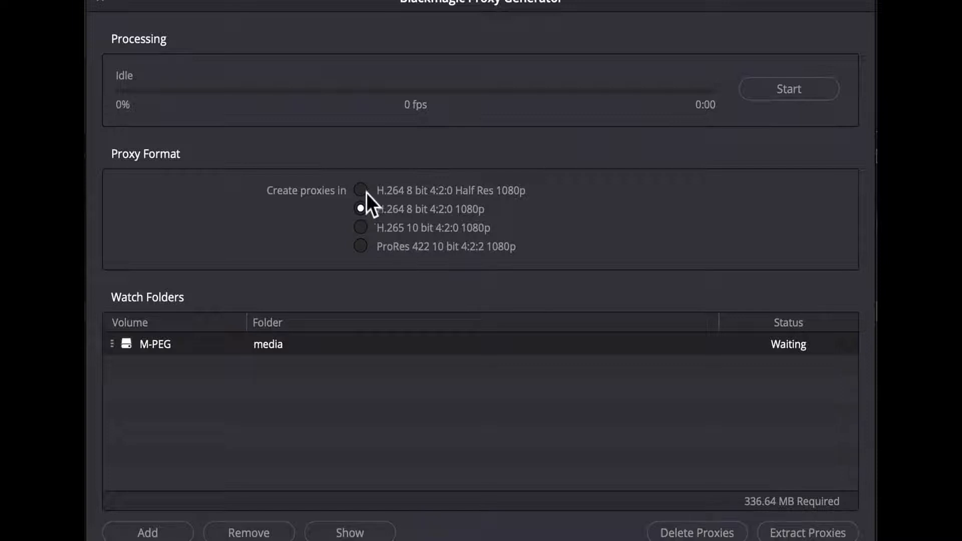
# Try the Half Res, H.264 and H.265 formats, ending on ProRes 422 10 bit 4:2:2 1080p.
pyautogui.click(361, 191)
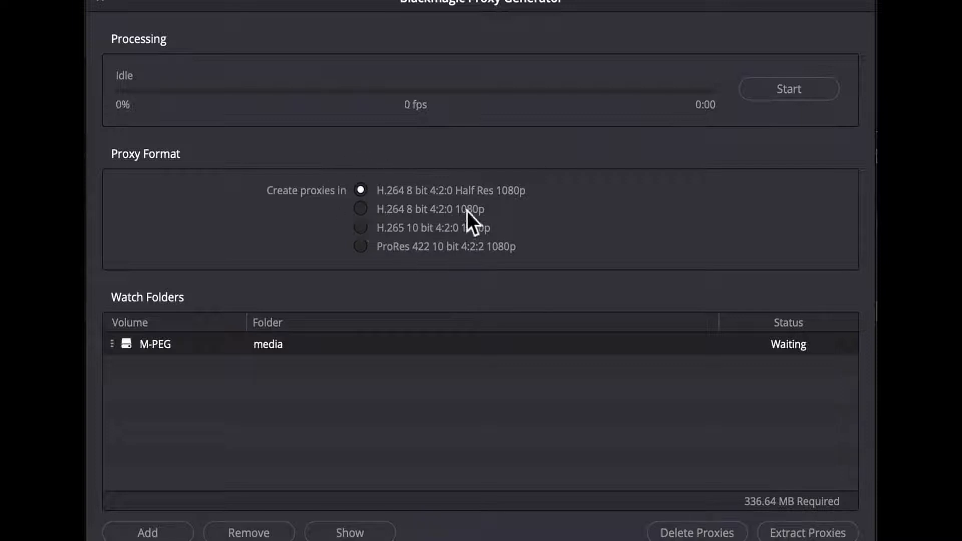
pyautogui.moveTo(489, 215)
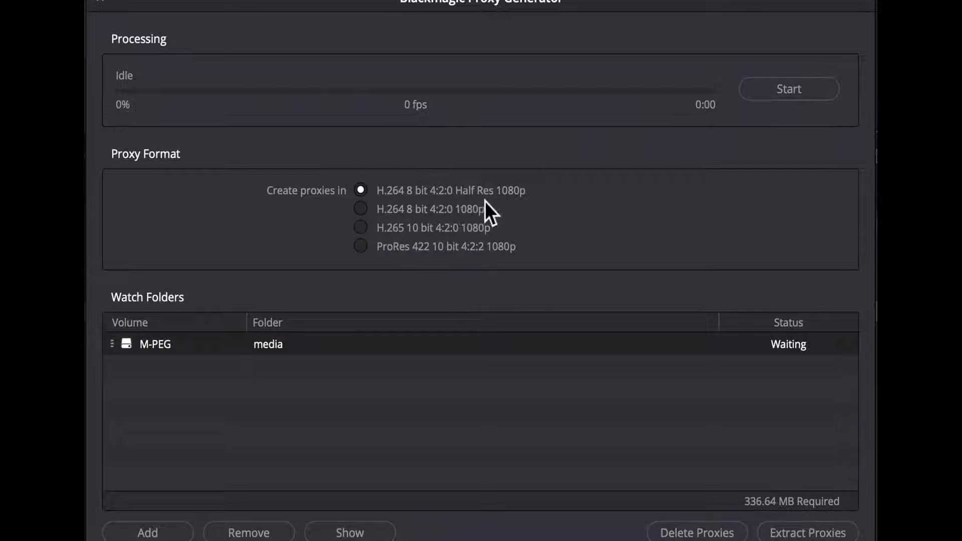
pyautogui.moveTo(469, 211)
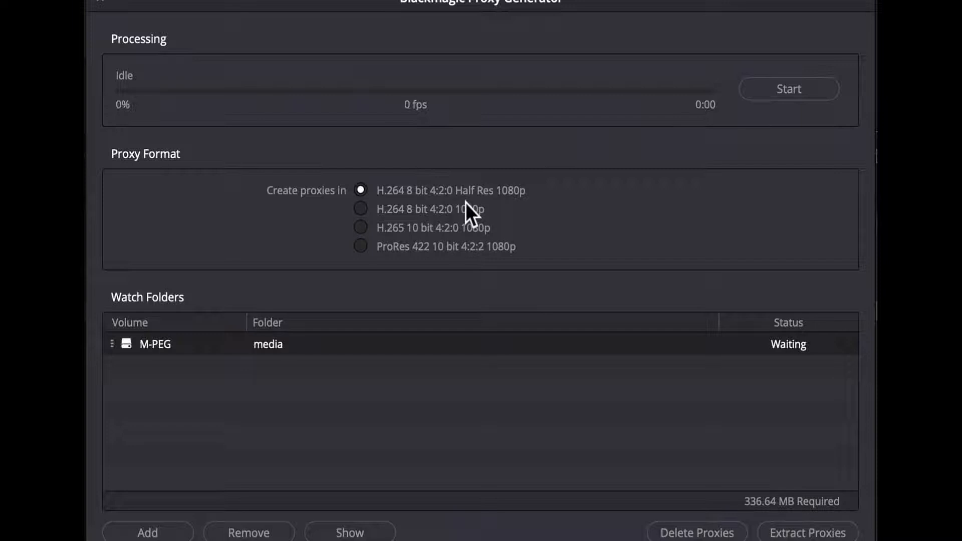
pyautogui.moveTo(472, 211)
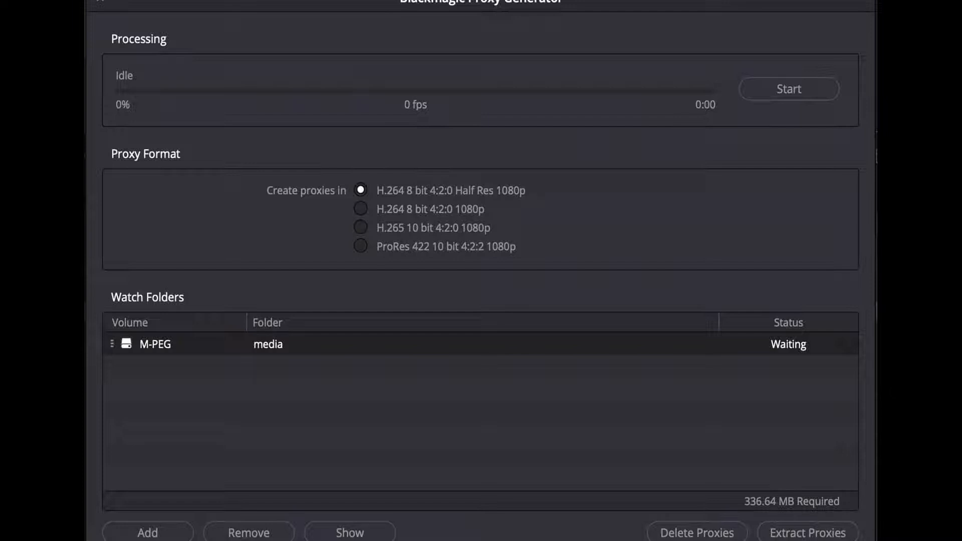
pyautogui.click(361, 209)
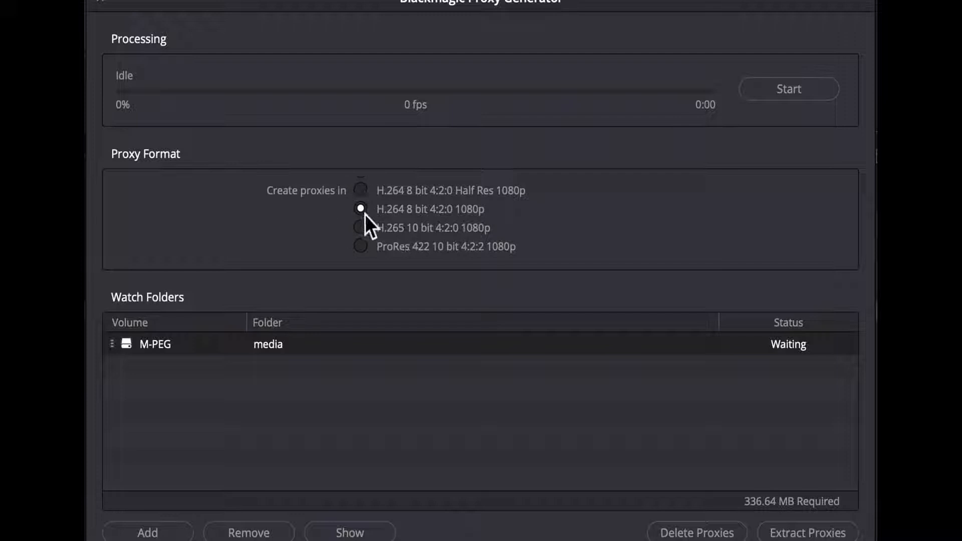
pyautogui.moveTo(421, 242)
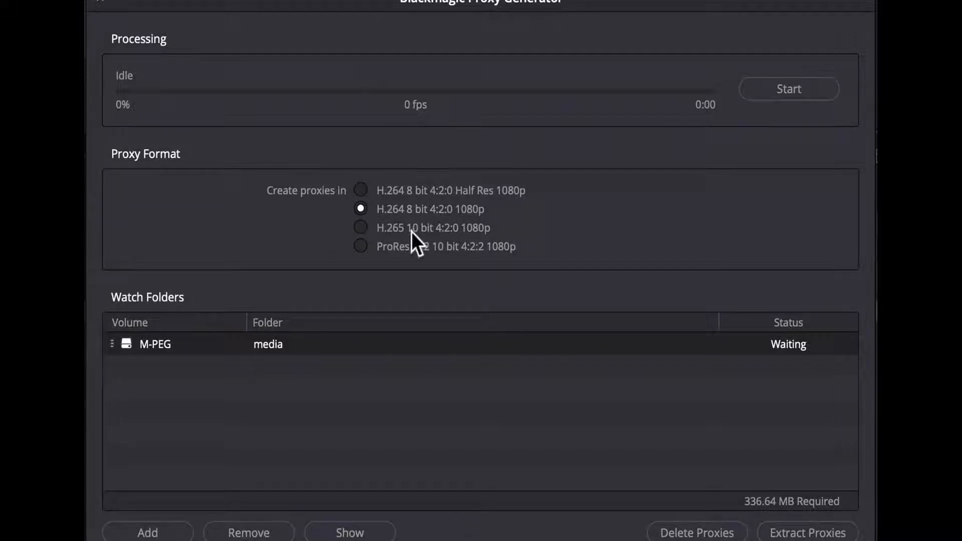
pyautogui.moveTo(374, 240)
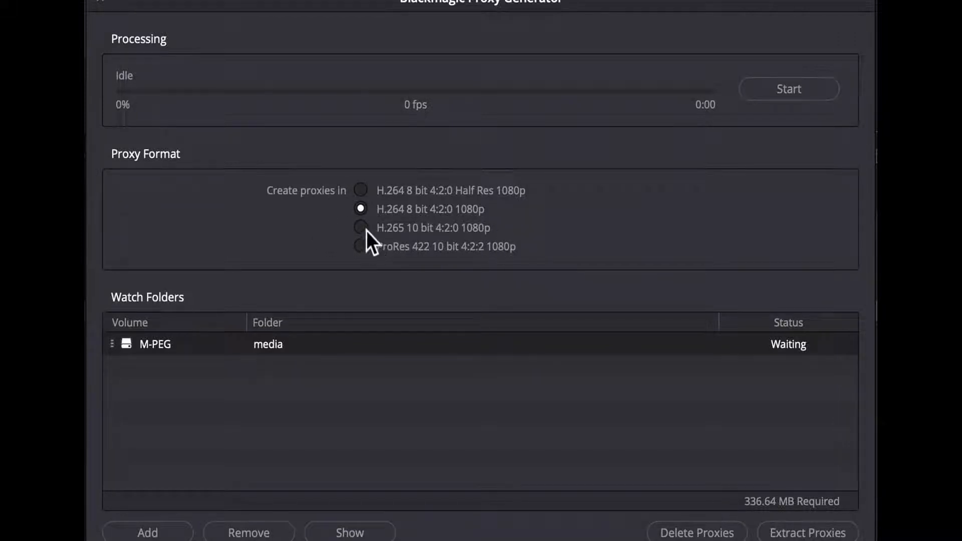
pyautogui.click(360, 228)
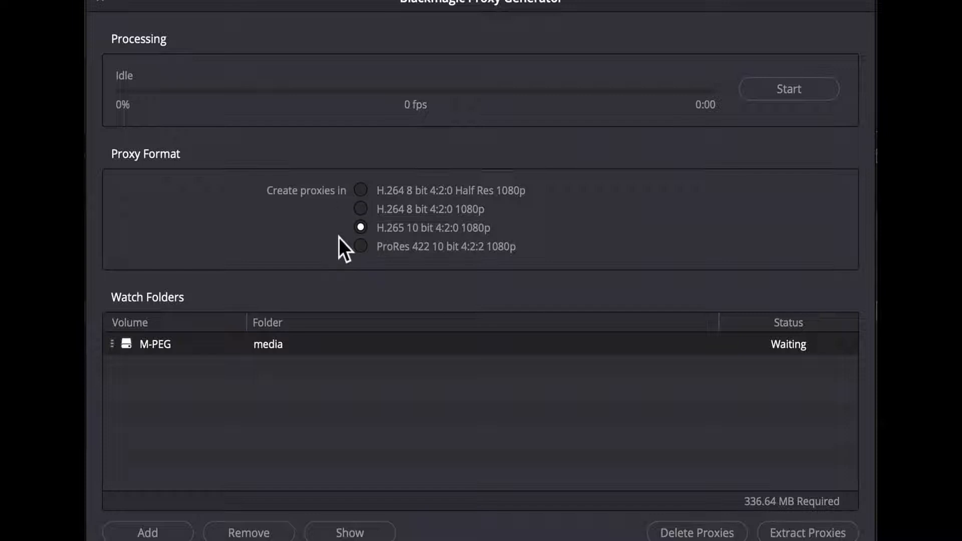
pyautogui.click(361, 246)
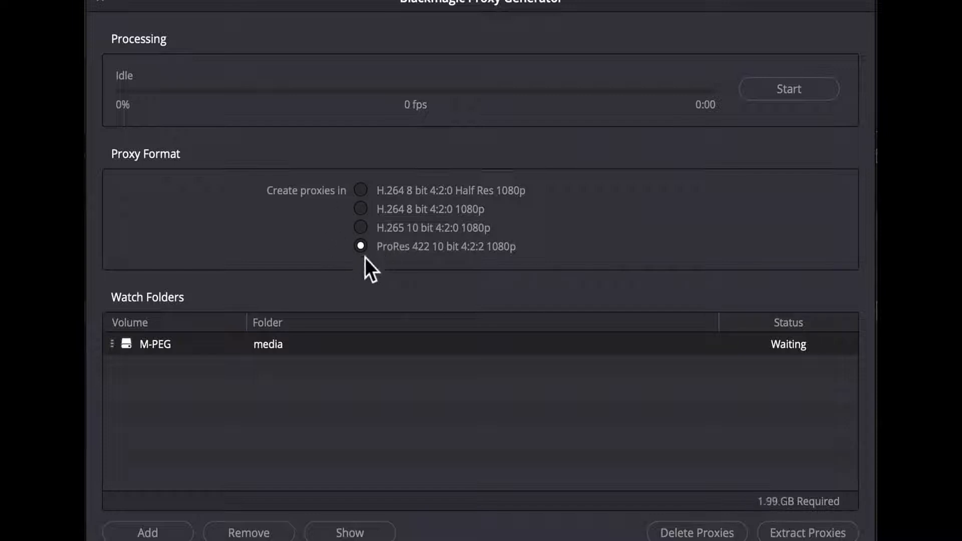
pyautogui.moveTo(478, 266)
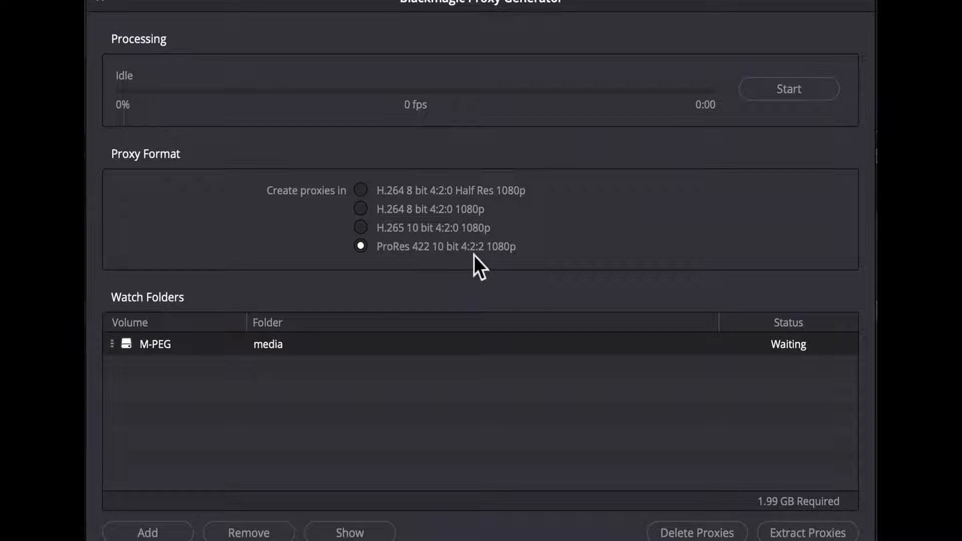
pyautogui.moveTo(408, 261)
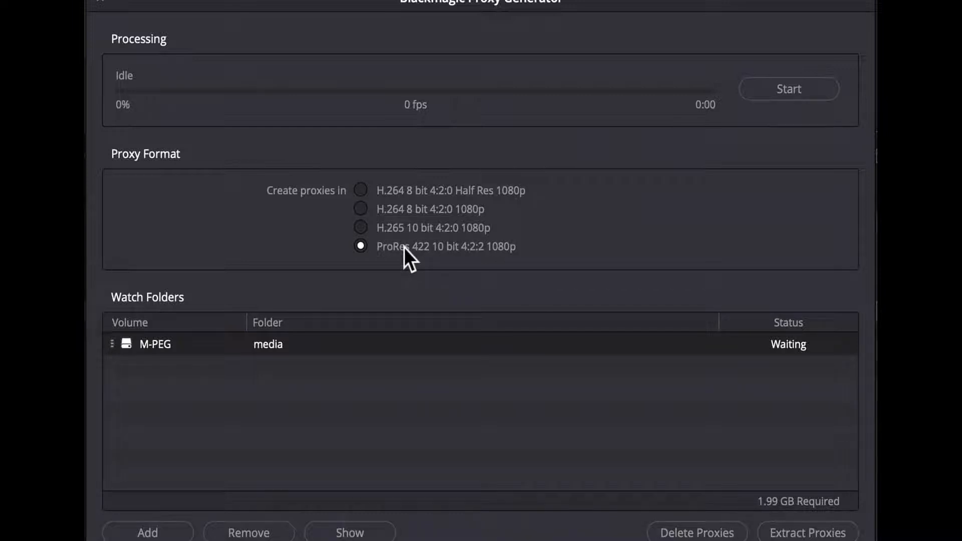
# Set the proxy format back to H.264 8 bit 4:2:0 1080p, needing 336.64 MB.
pyautogui.click(361, 209)
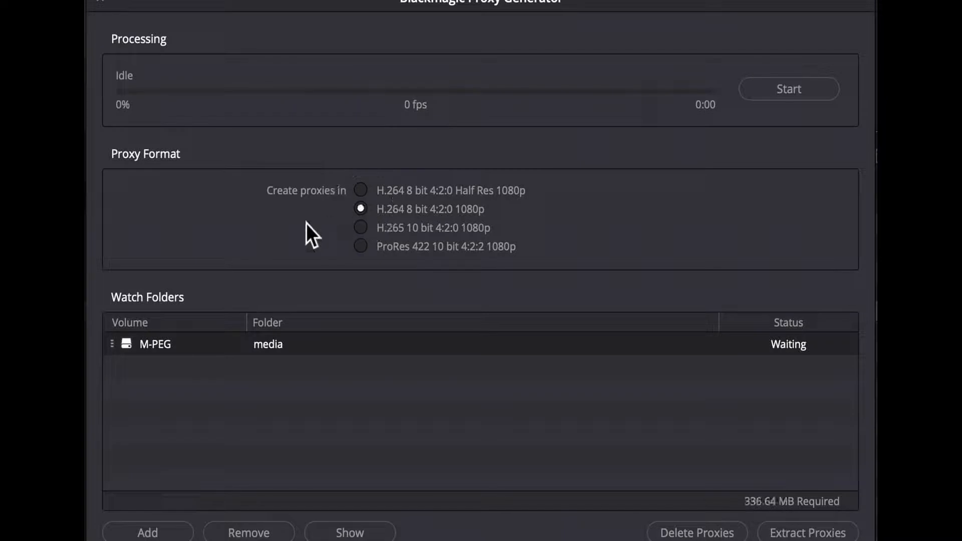
pyautogui.moveTo(322, 267)
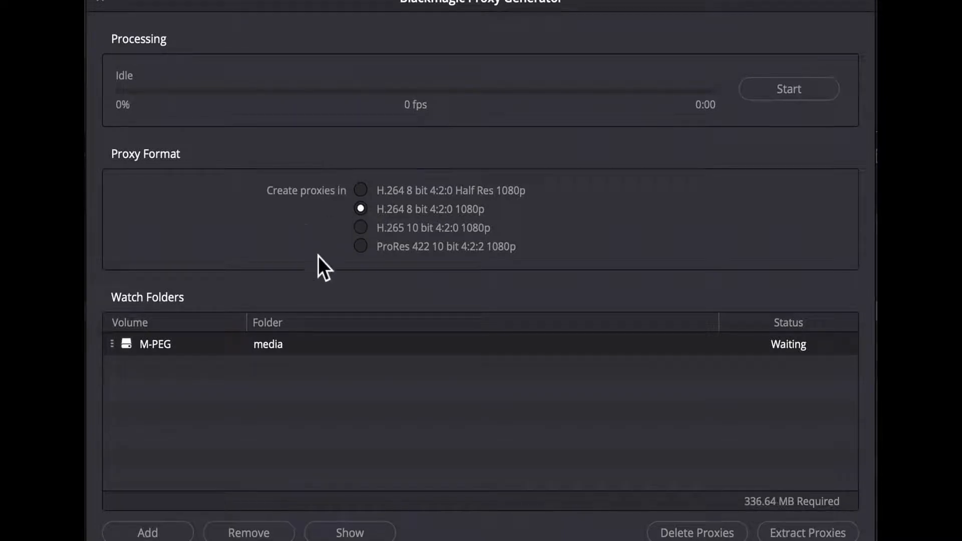
pyautogui.moveTo(316, 368)
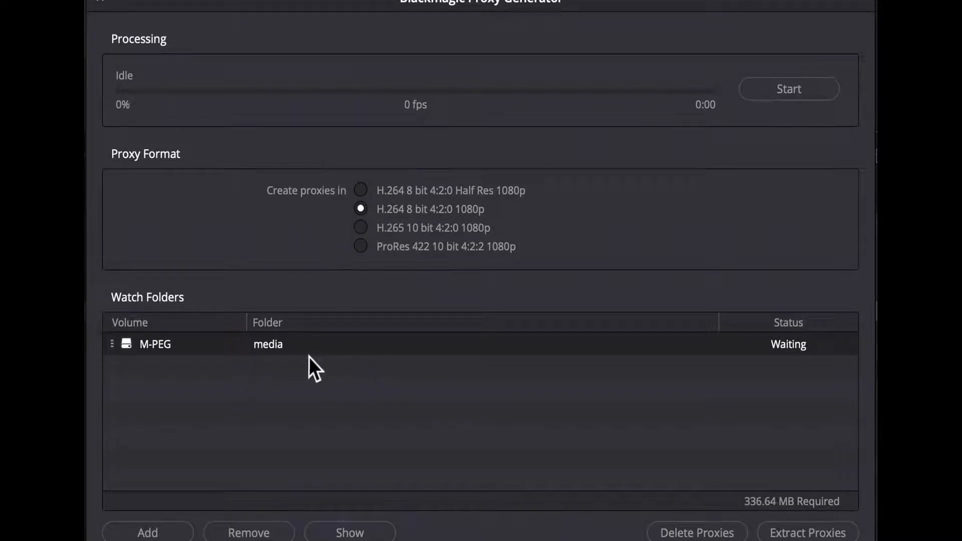
pyautogui.moveTo(239, 361)
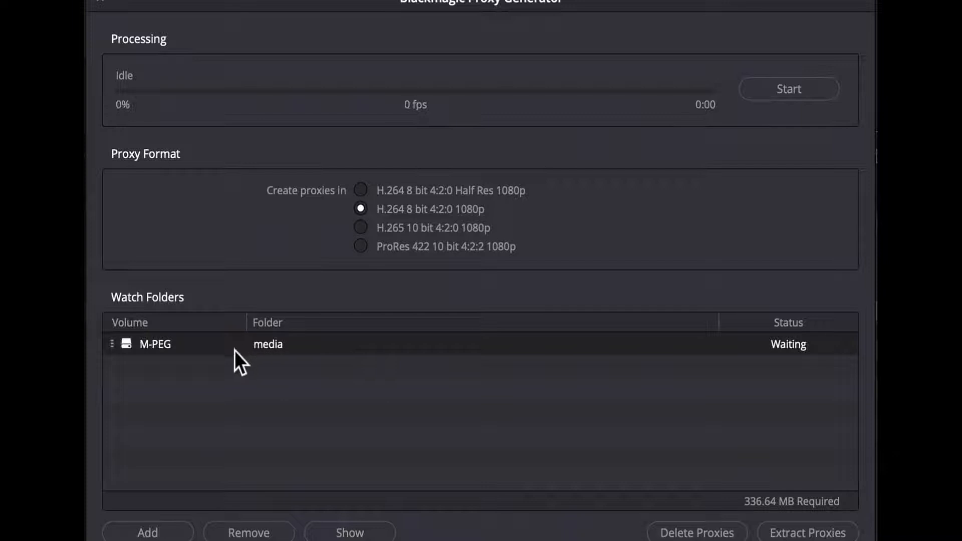
pyautogui.moveTo(243, 371)
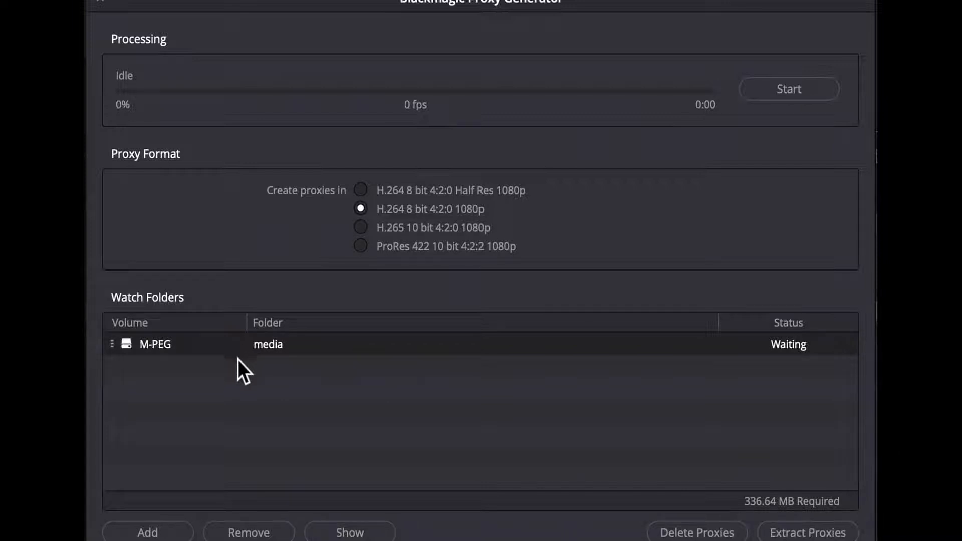
pyautogui.moveTo(279, 405)
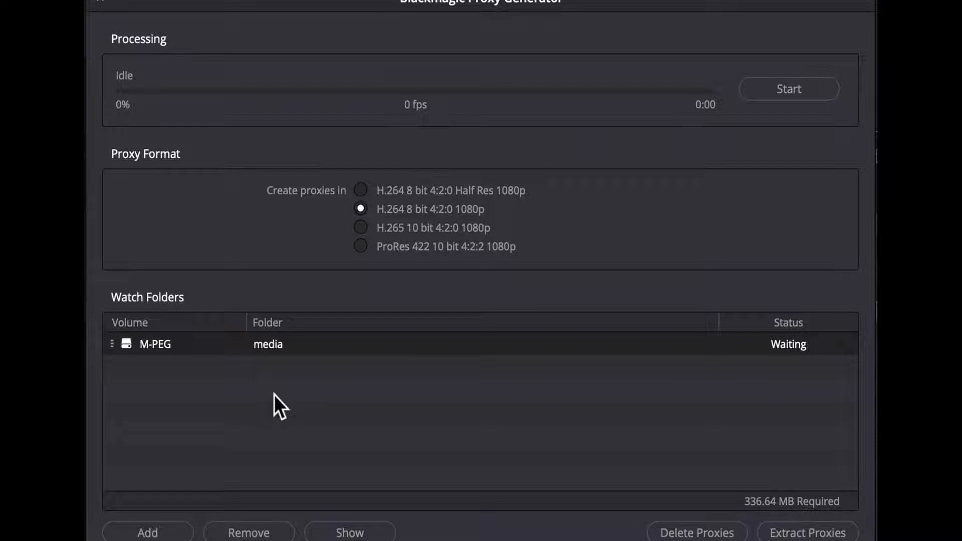
pyautogui.moveTo(134, 356)
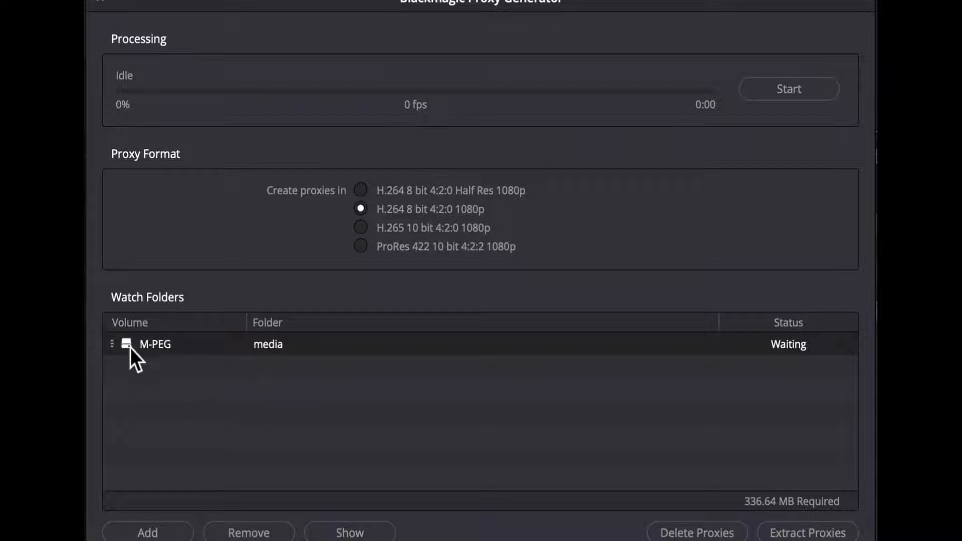
pyautogui.moveTo(278, 371)
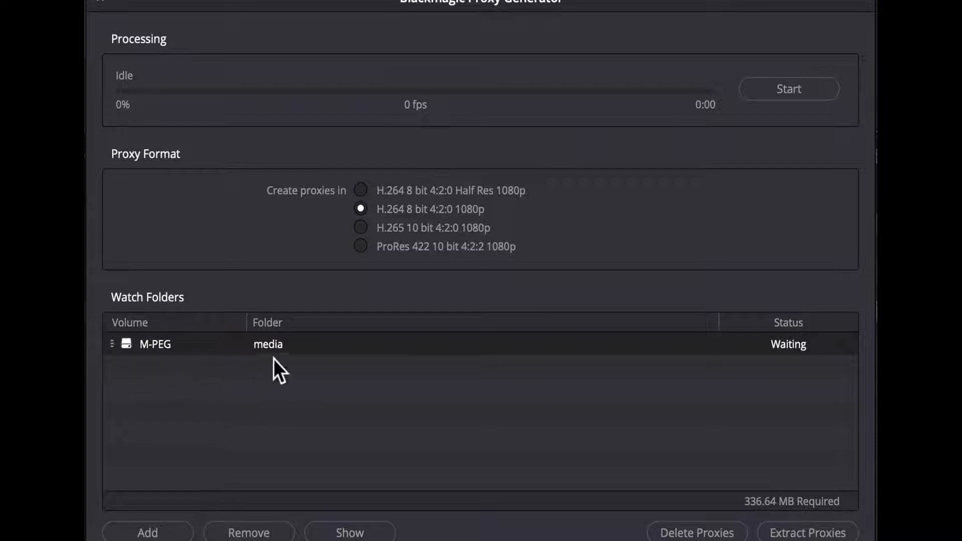
pyautogui.moveTo(773, 350)
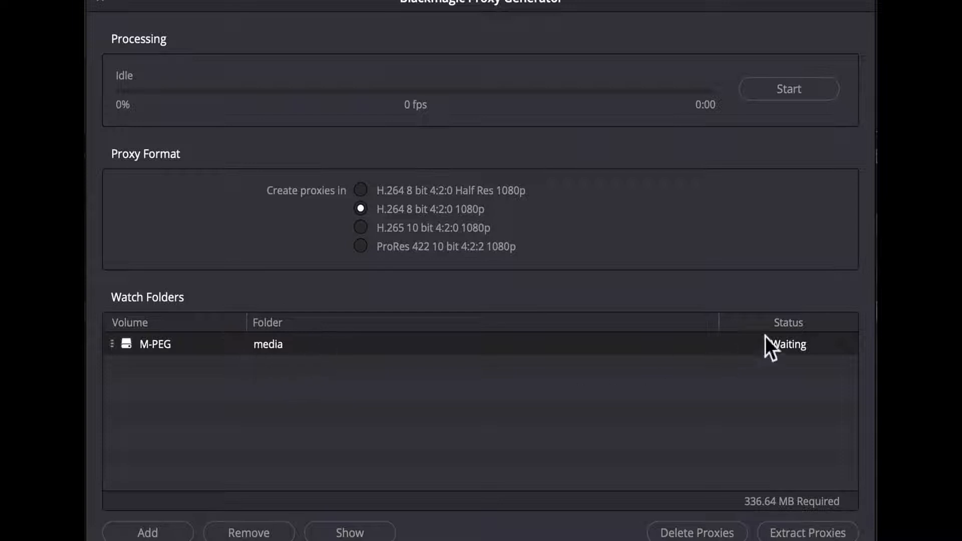
pyautogui.moveTo(803, 322)
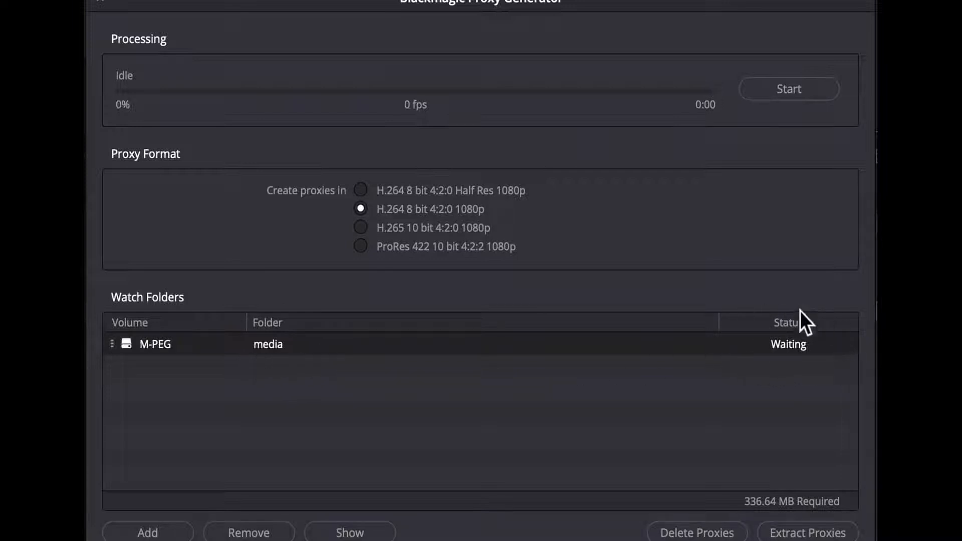
pyautogui.moveTo(749, 414)
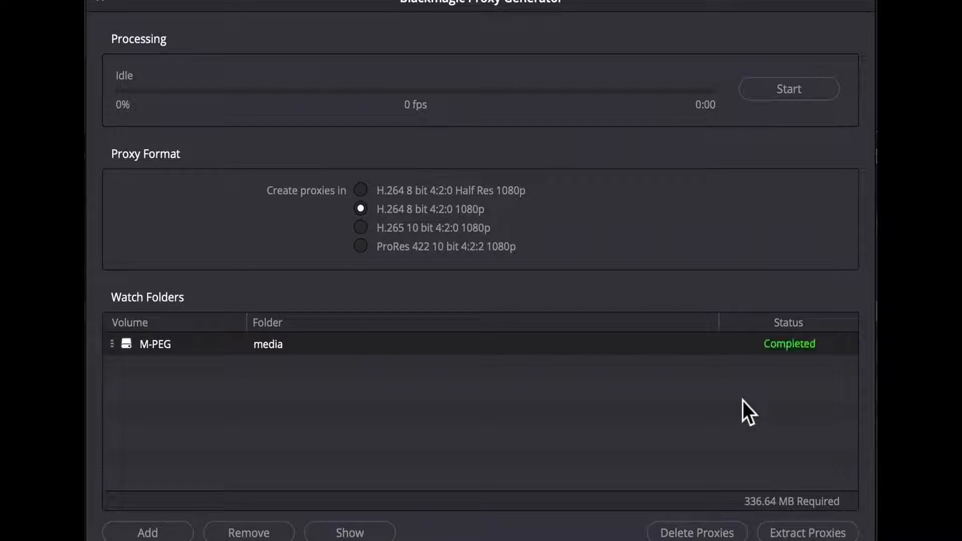
pyautogui.moveTo(722, 508)
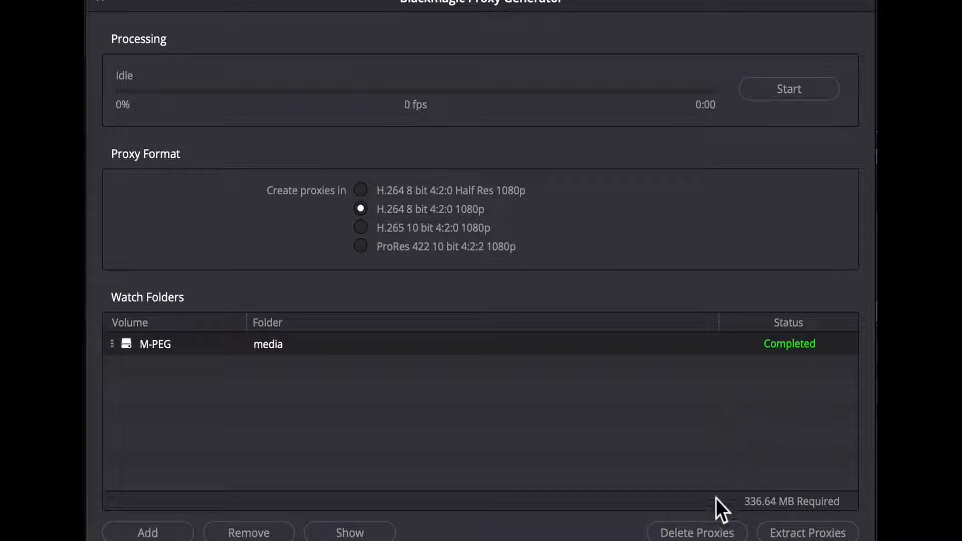
pyautogui.click(808, 531)
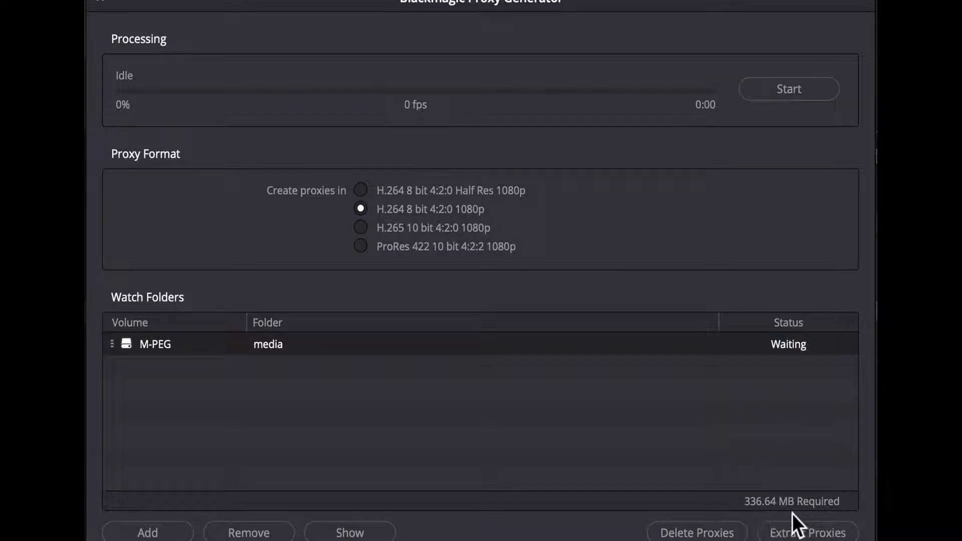
pyautogui.moveTo(831, 527)
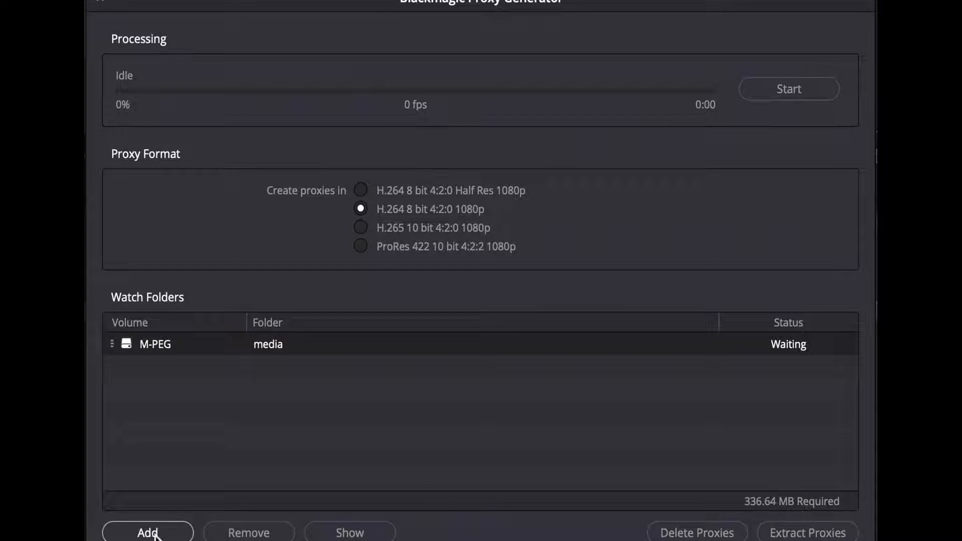
pyautogui.moveTo(248, 532)
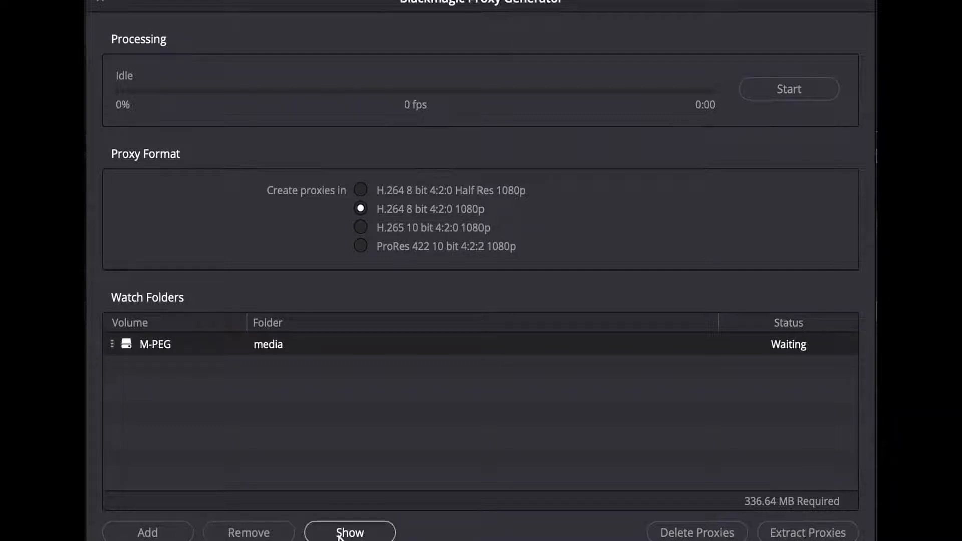
pyautogui.click(349, 531)
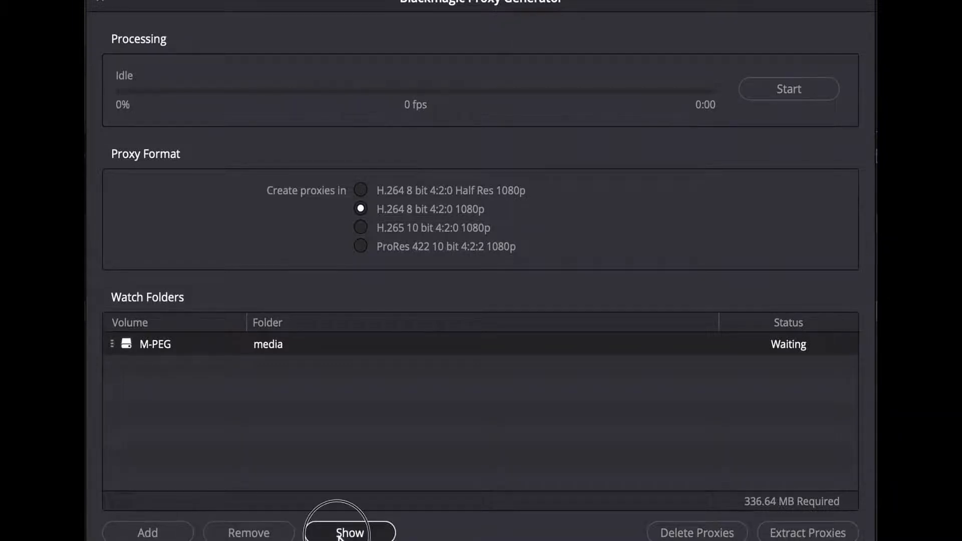
pyautogui.click(350, 532)
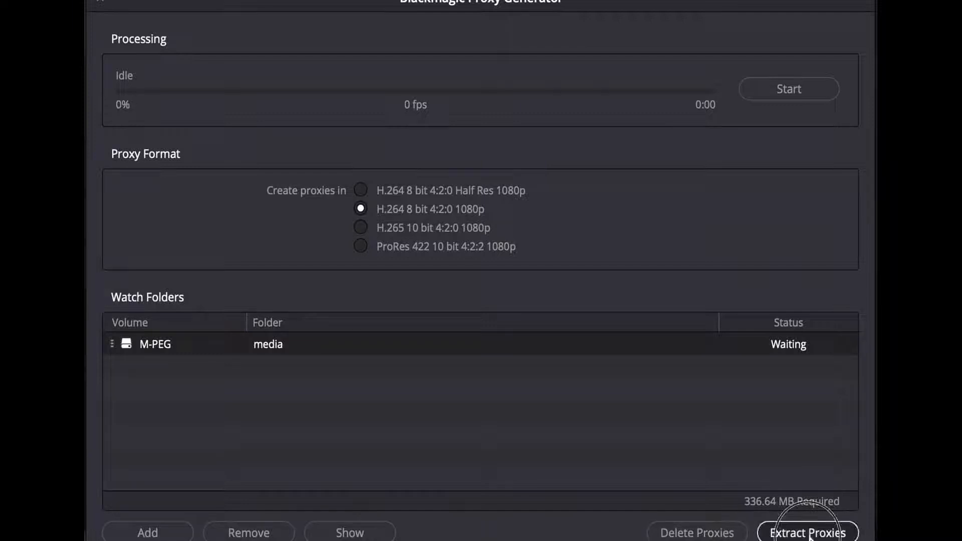
pyautogui.click(807, 531)
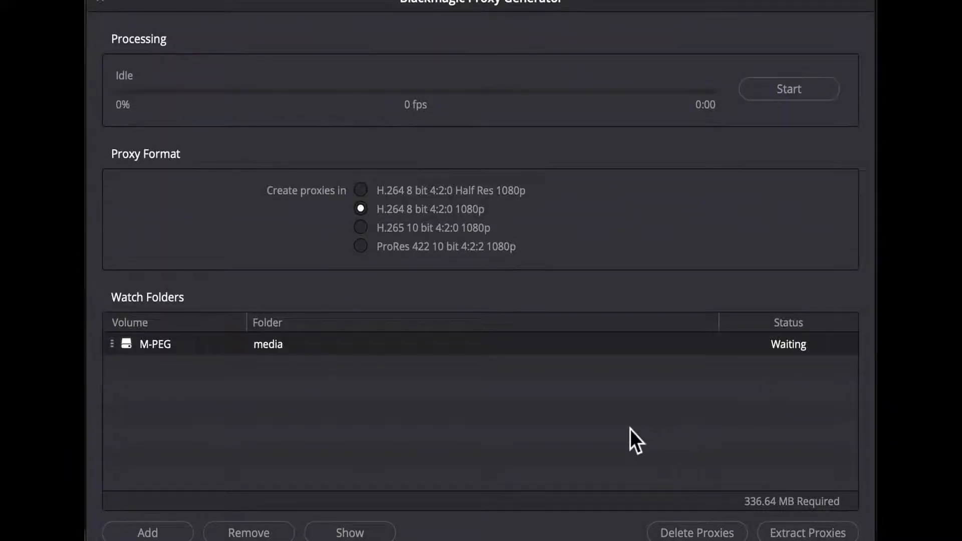
pyautogui.moveTo(631, 443)
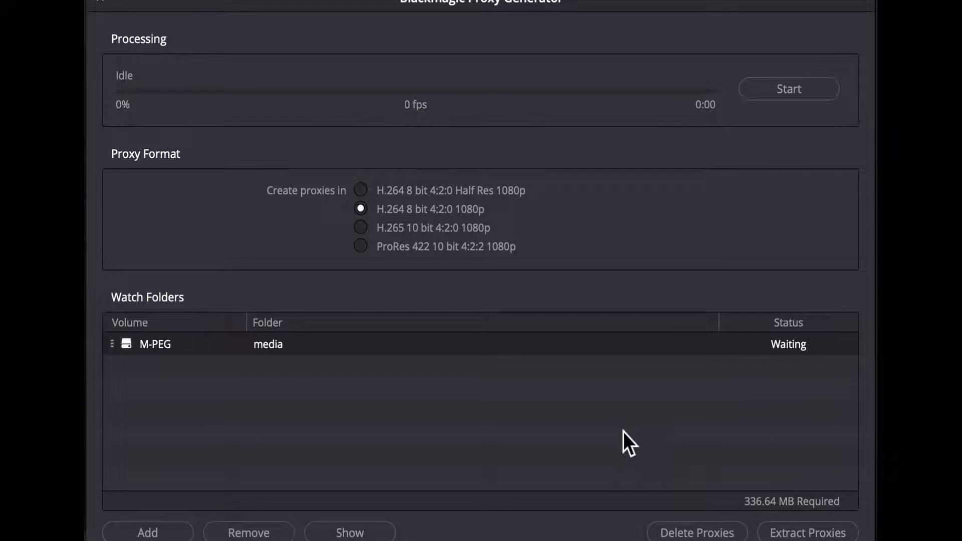
# Start proxy generation and let all three camera files reach Completed.
pyautogui.click(787, 89)
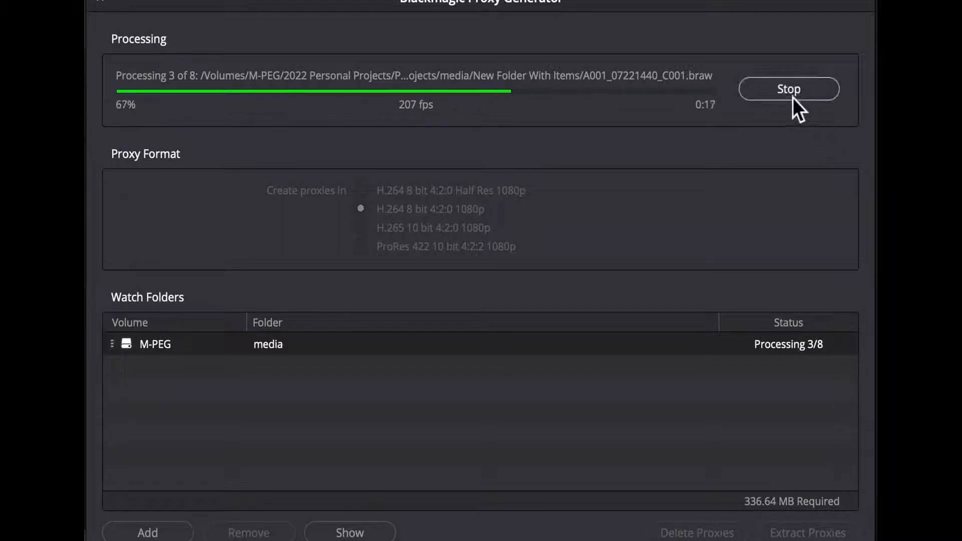
pyautogui.click(788, 89)
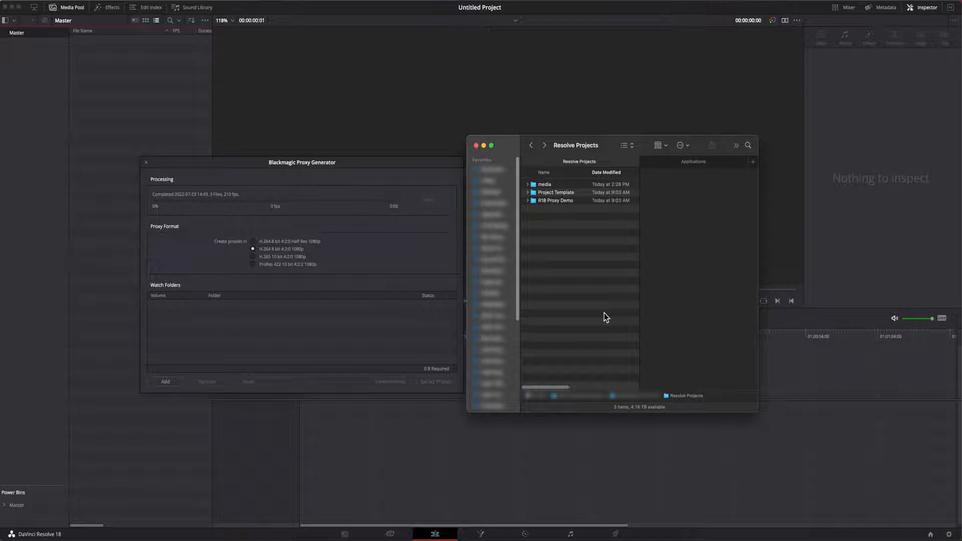
pyautogui.click(554, 191)
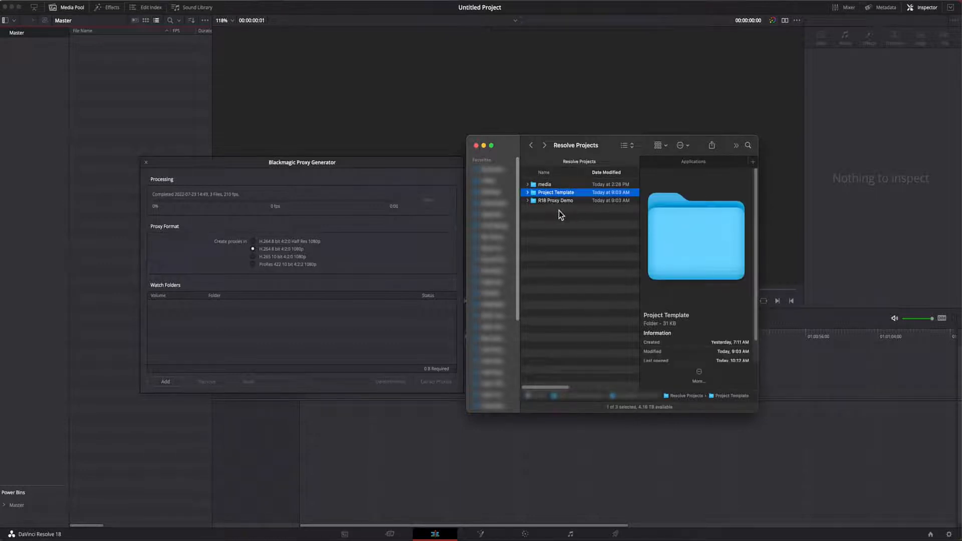
pyautogui.moveTo(549, 196)
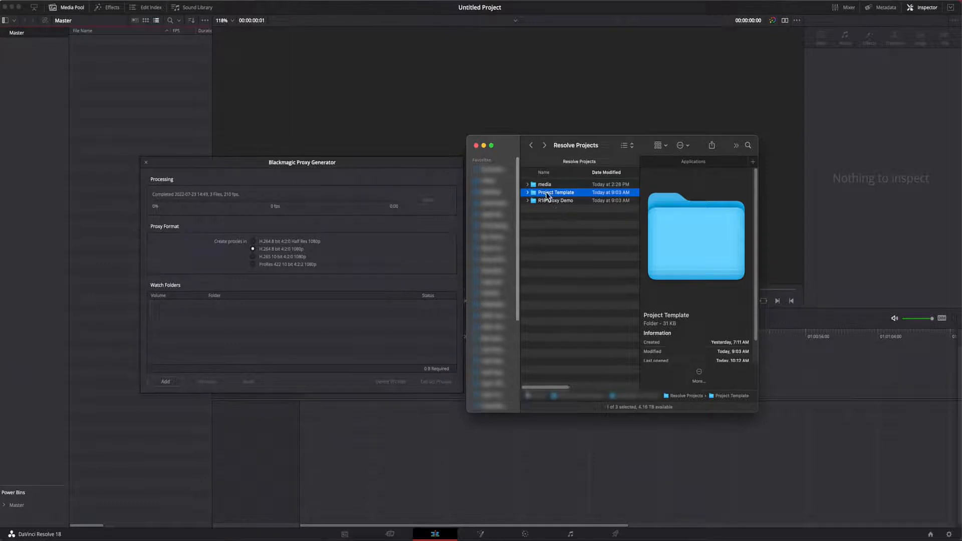
pyautogui.doubleClick(554, 192)
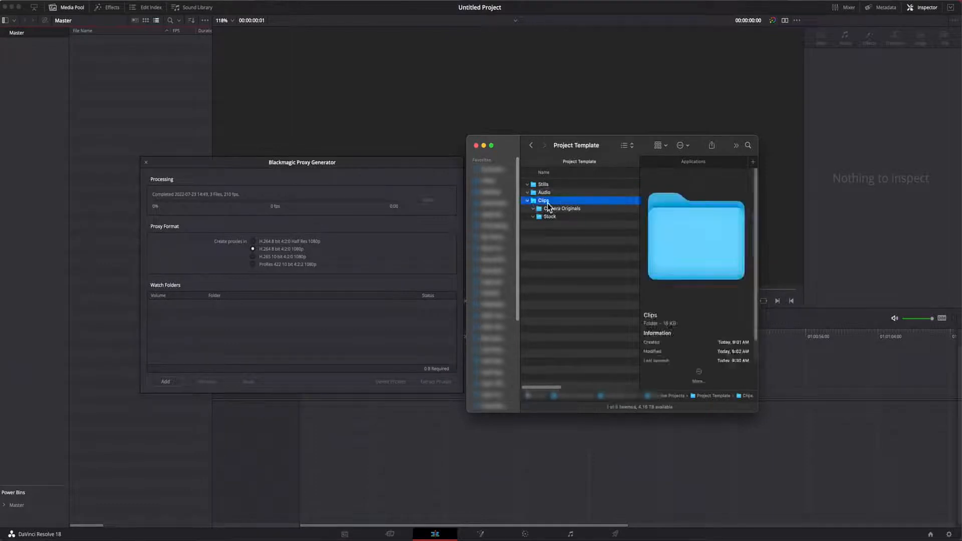
pyautogui.click(544, 184)
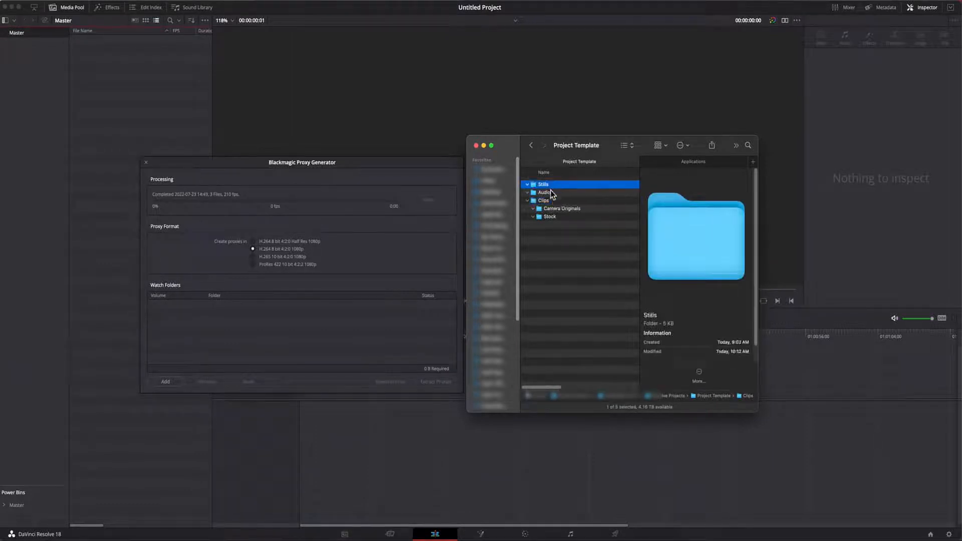
pyautogui.click(544, 192)
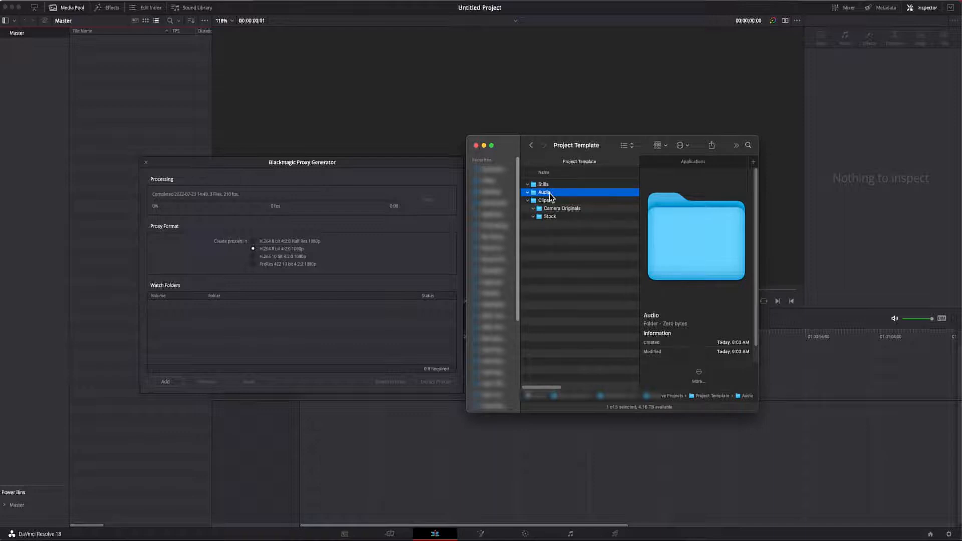
pyautogui.click(560, 208)
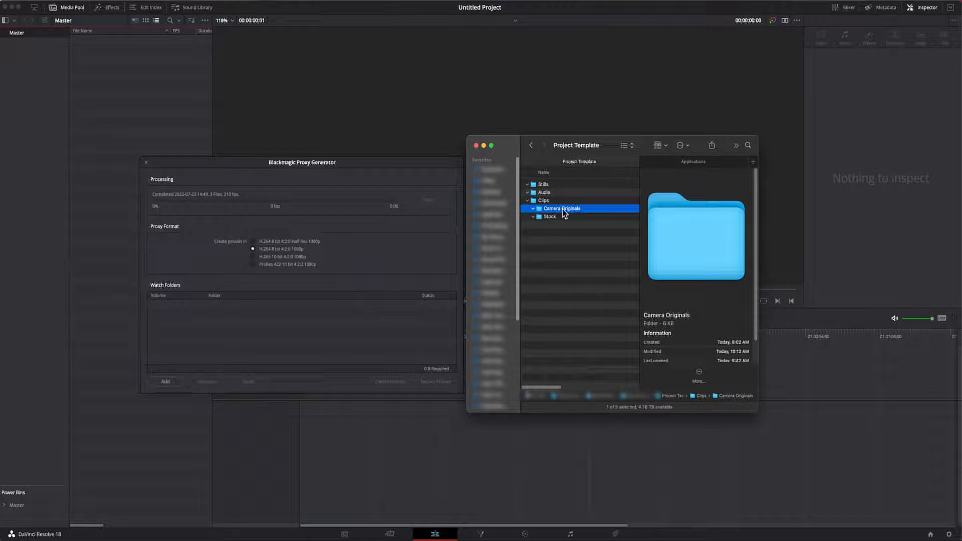
pyautogui.moveTo(553, 221)
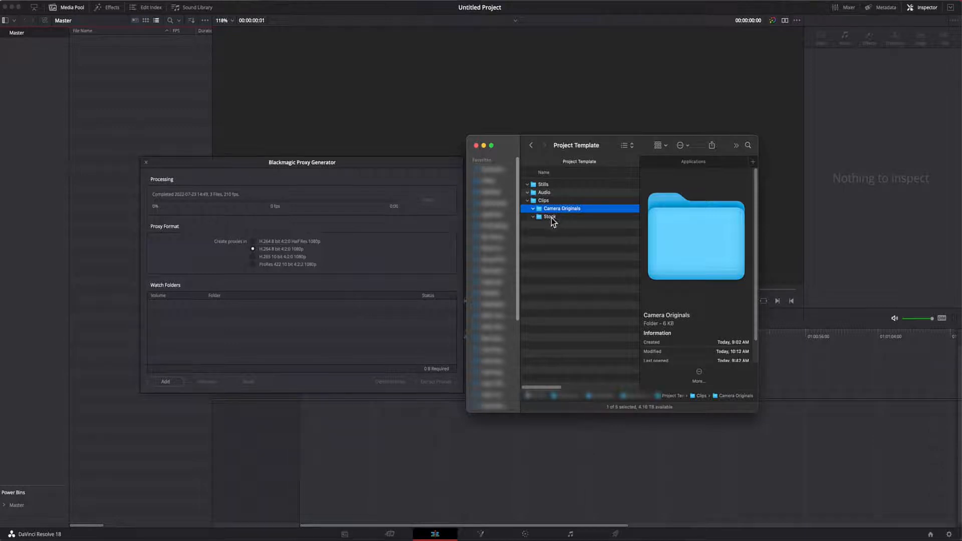
pyautogui.click(550, 216)
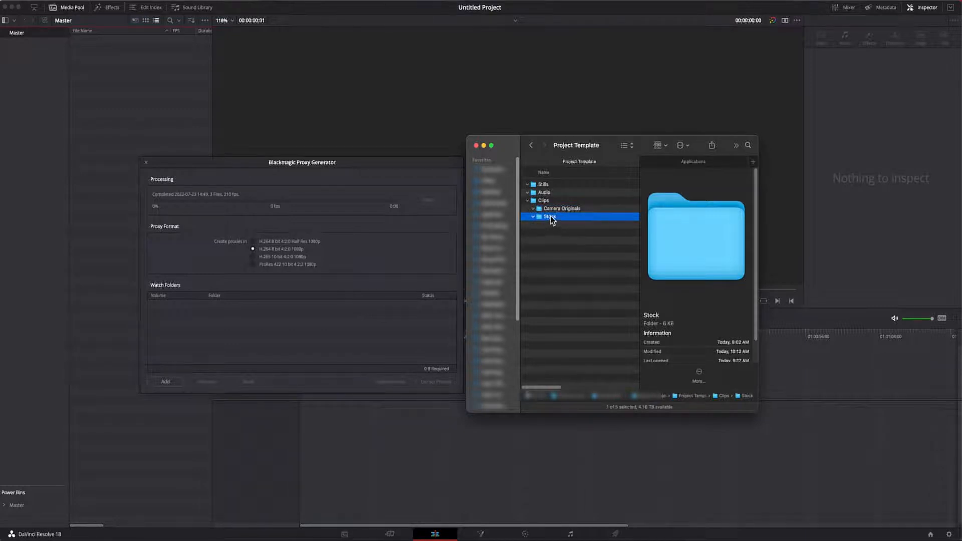
pyautogui.moveTo(563, 243)
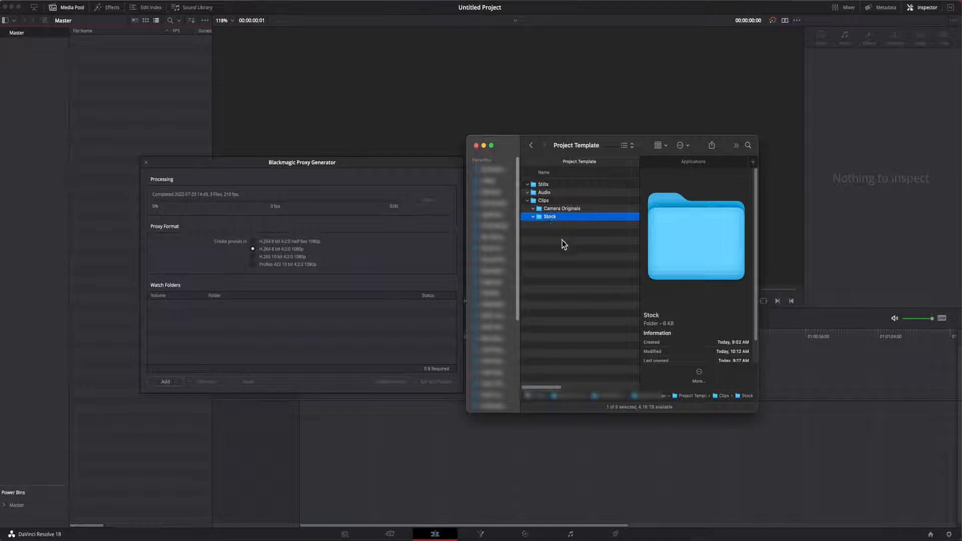
pyautogui.moveTo(564, 229)
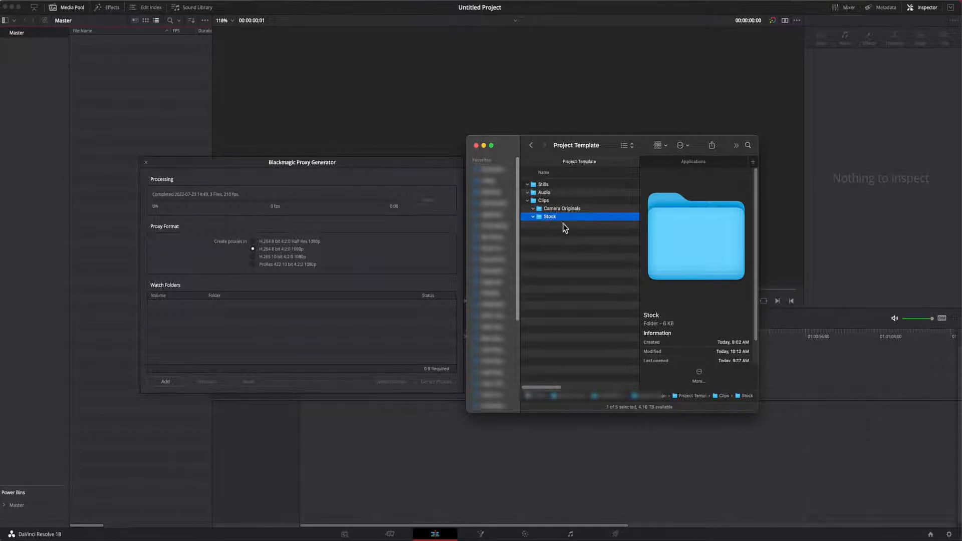
pyautogui.click(531, 146)
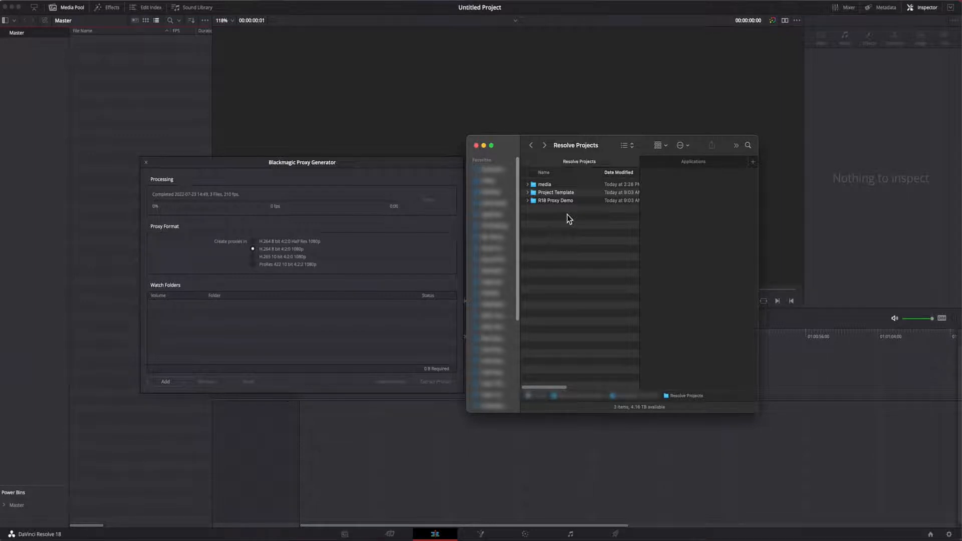
# Expand R18 Proxy Demo, collapse Clips, and bring up the Stills folder's context menu.
pyautogui.click(555, 200)
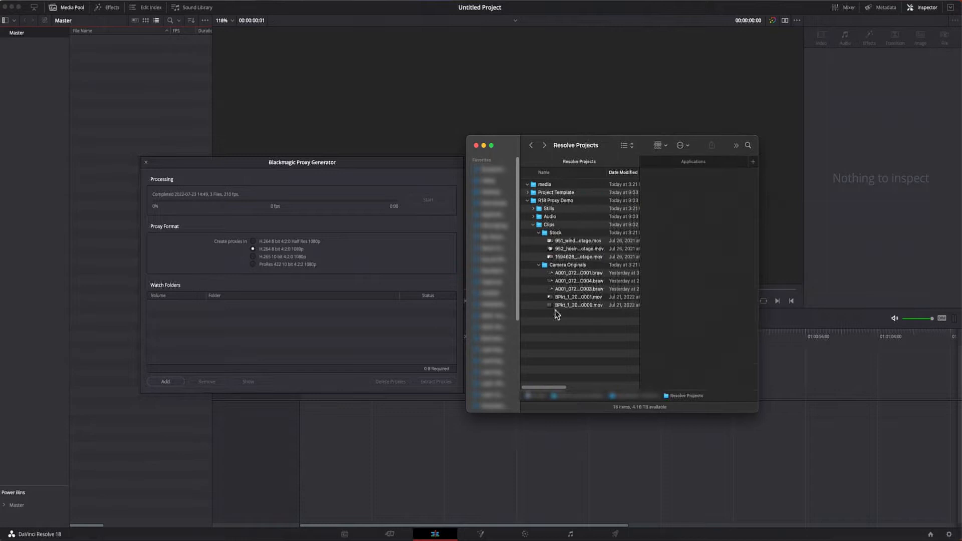
pyautogui.click(532, 225)
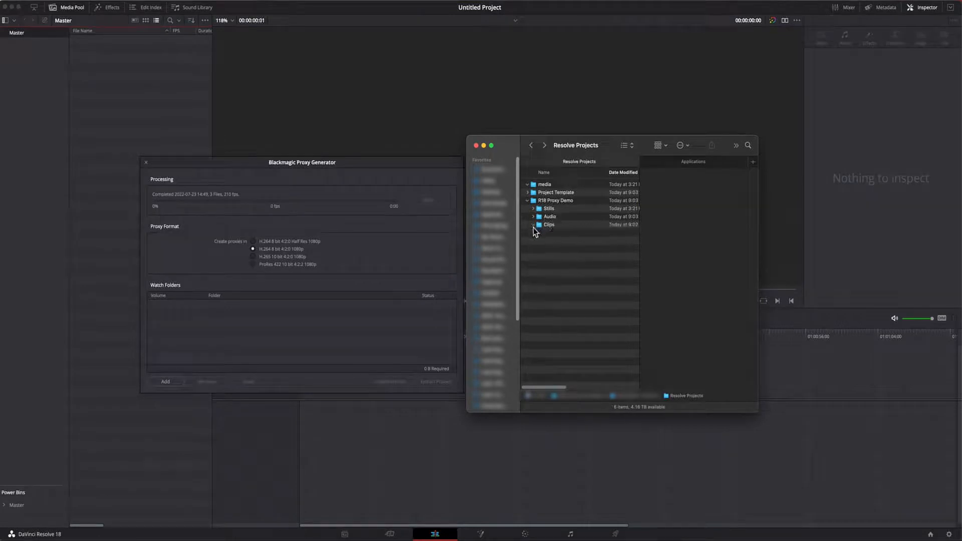
pyautogui.click(547, 208)
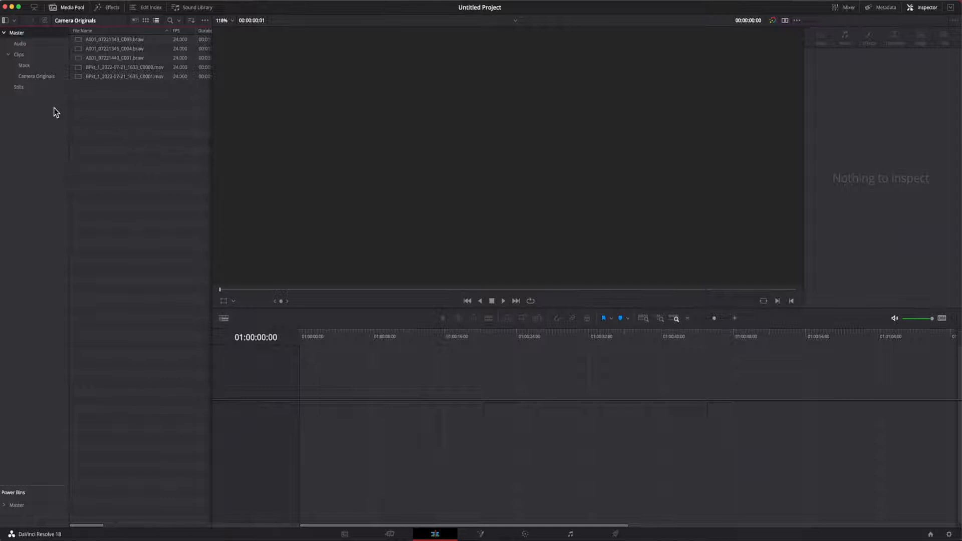
pyautogui.click(18, 87)
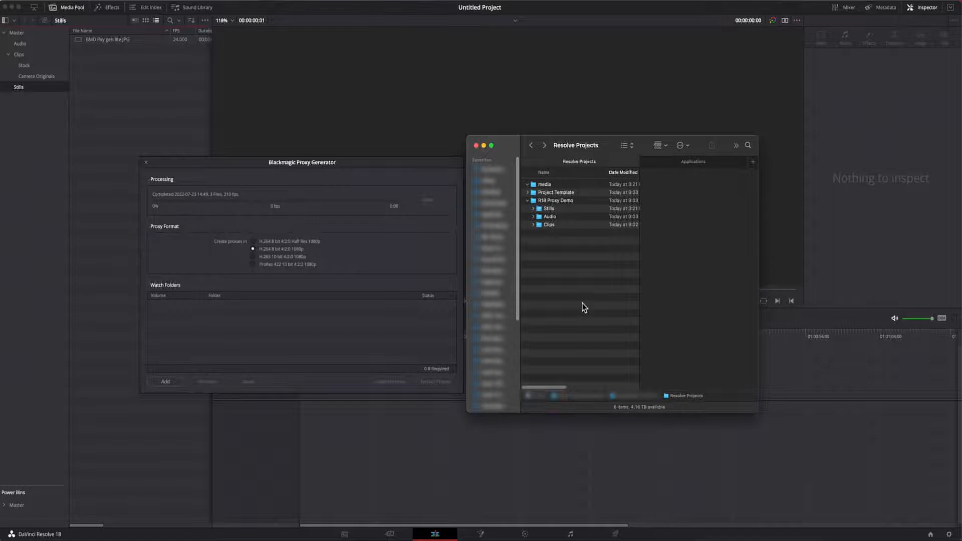
pyautogui.rightClick(547, 208)
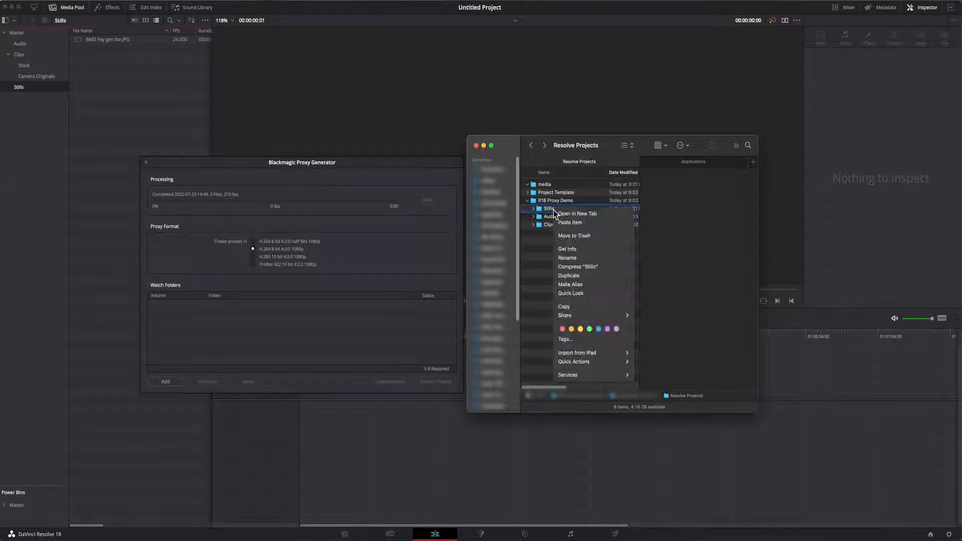
pyautogui.moveTo(546, 357)
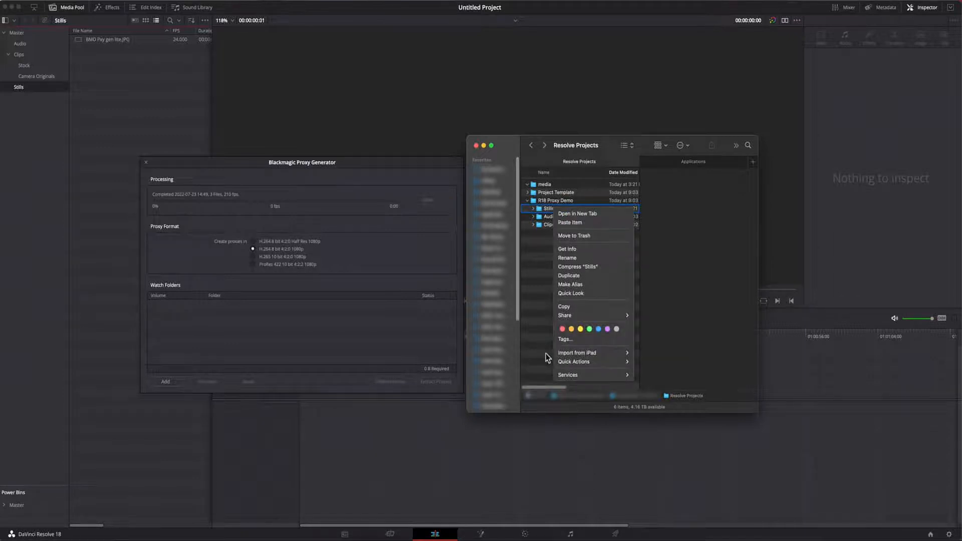
# Apply the Finder tag 'Stills' to the Stills folder and 'Clips' to the Clips folder.
pyautogui.click(564, 339)
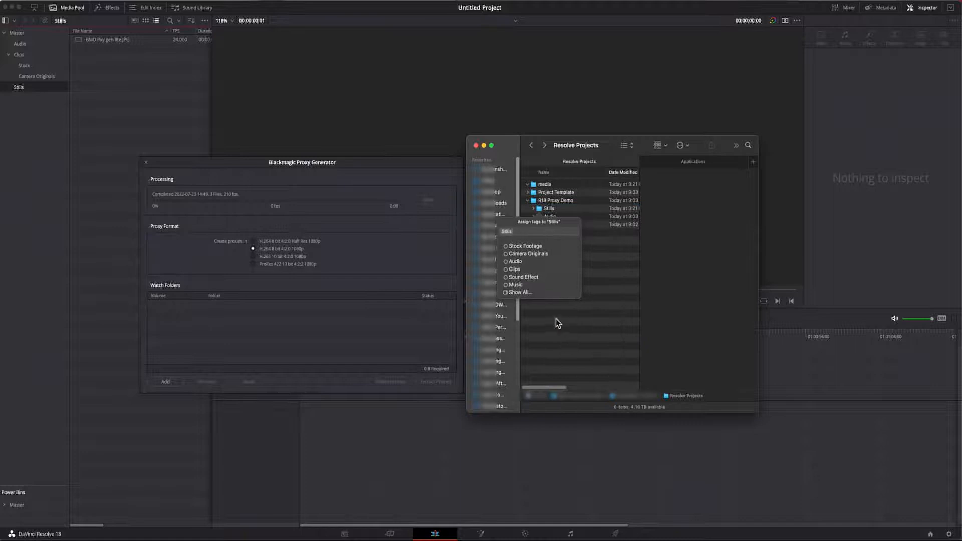
pyautogui.moveTo(552, 287)
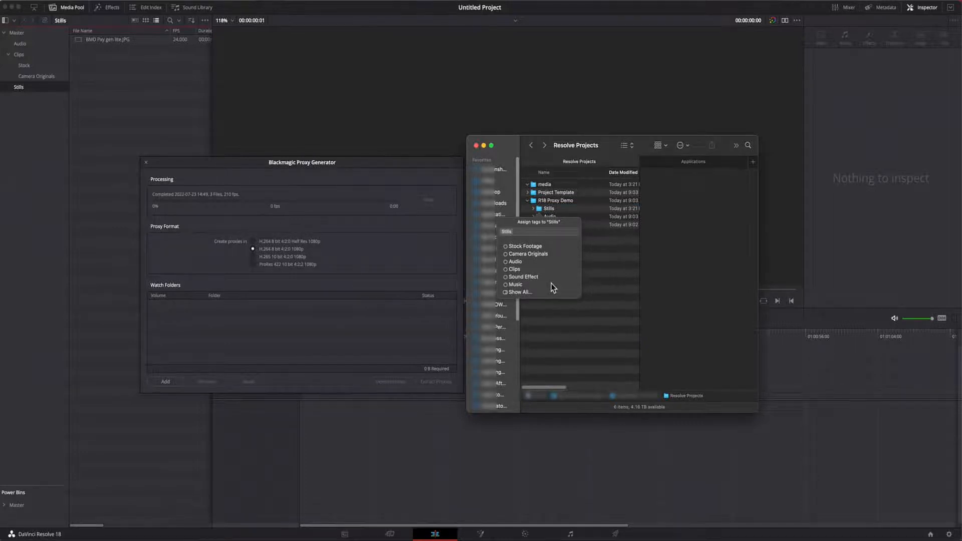
pyautogui.moveTo(511, 239)
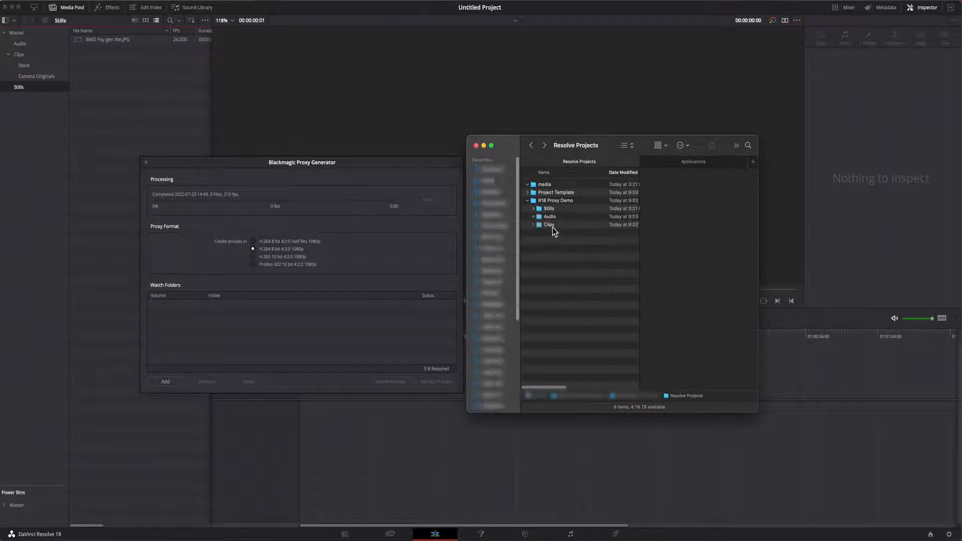
pyautogui.rightClick(548, 224)
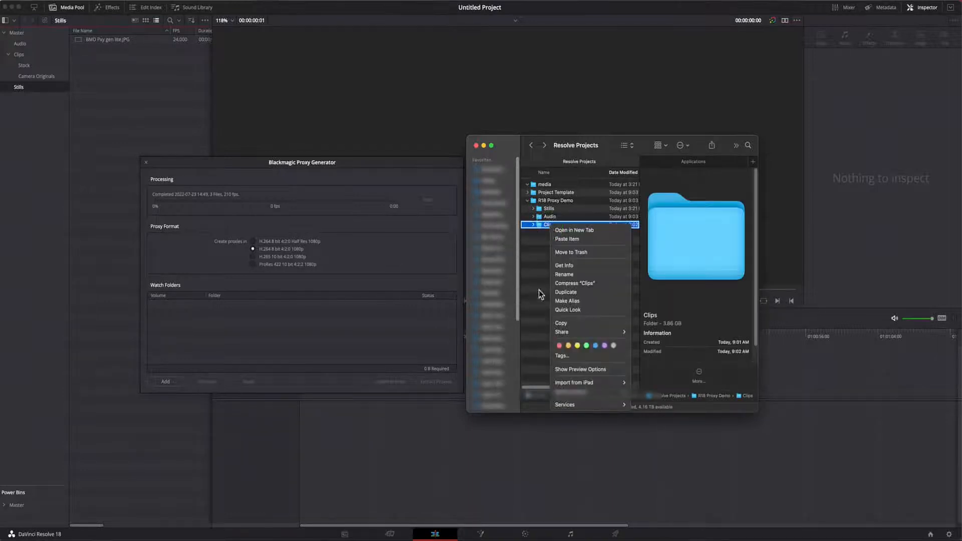
pyautogui.click(561, 355)
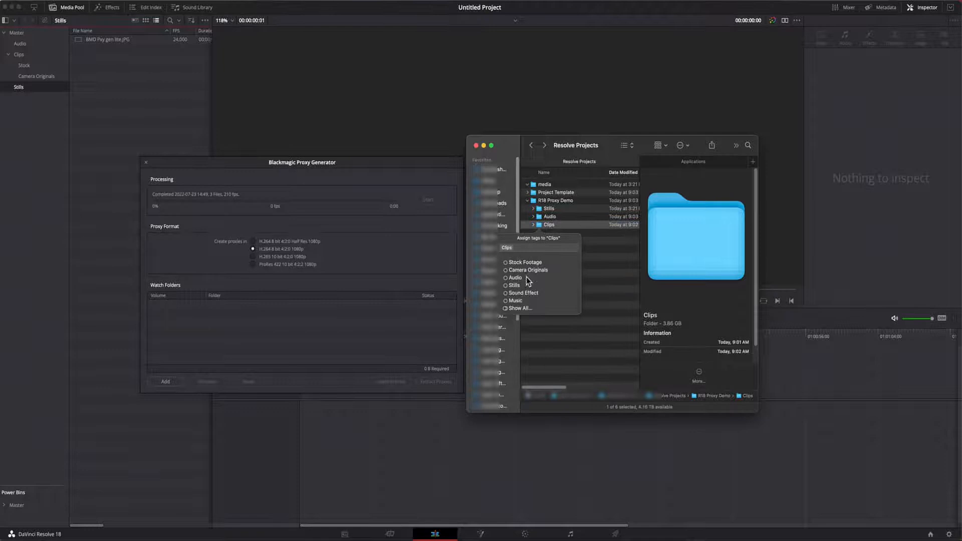
pyautogui.moveTo(584, 282)
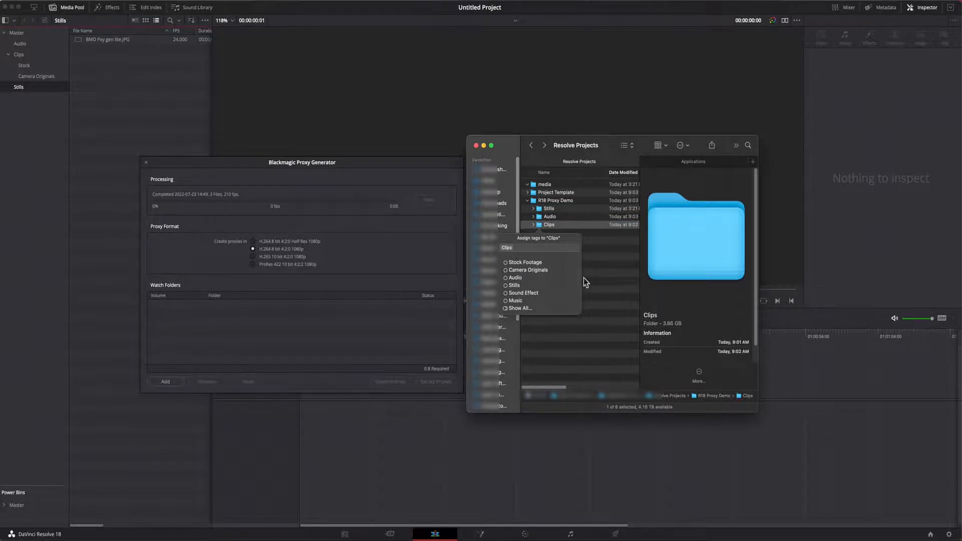
pyautogui.click(581, 291)
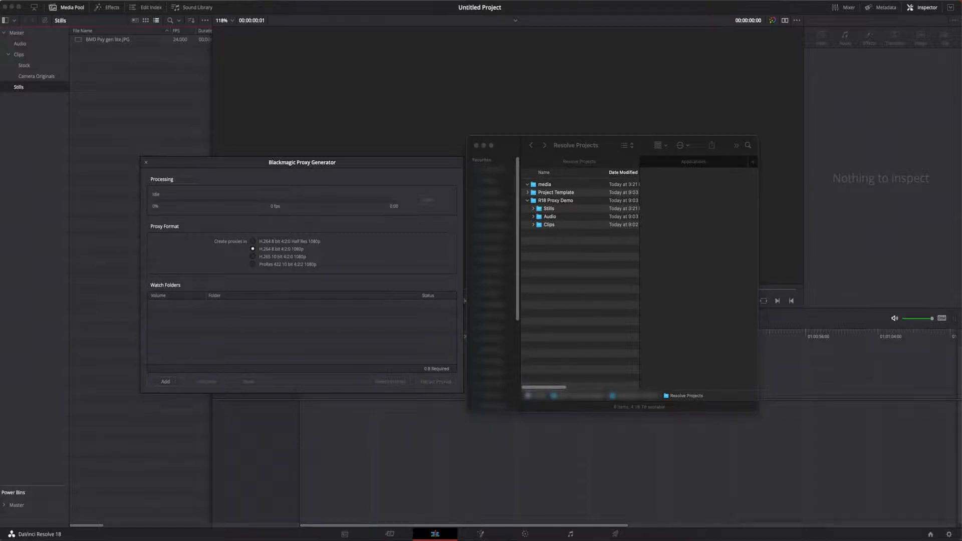
pyautogui.moveTo(564, 216)
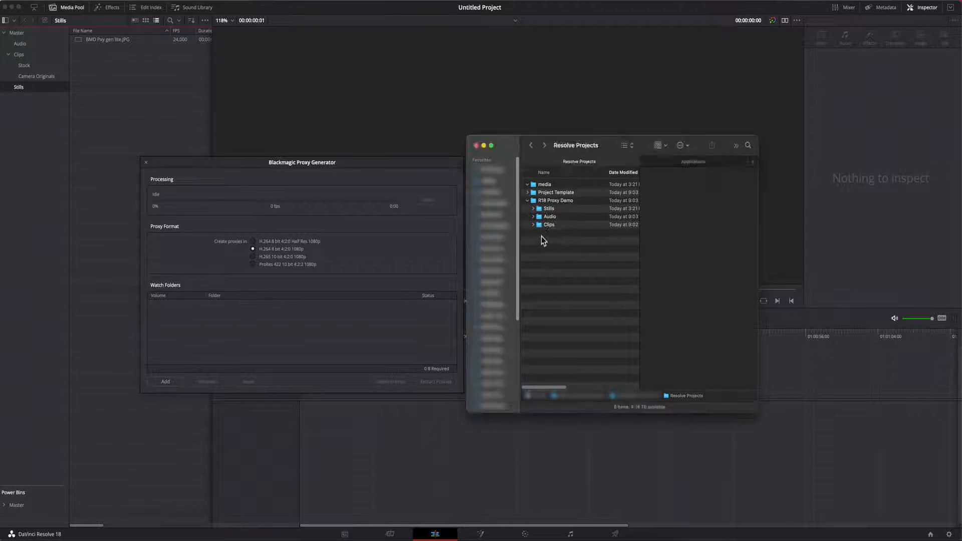
# Choose the Clips folder as the watch folder, then expand it in Finder.
pyautogui.click(548, 225)
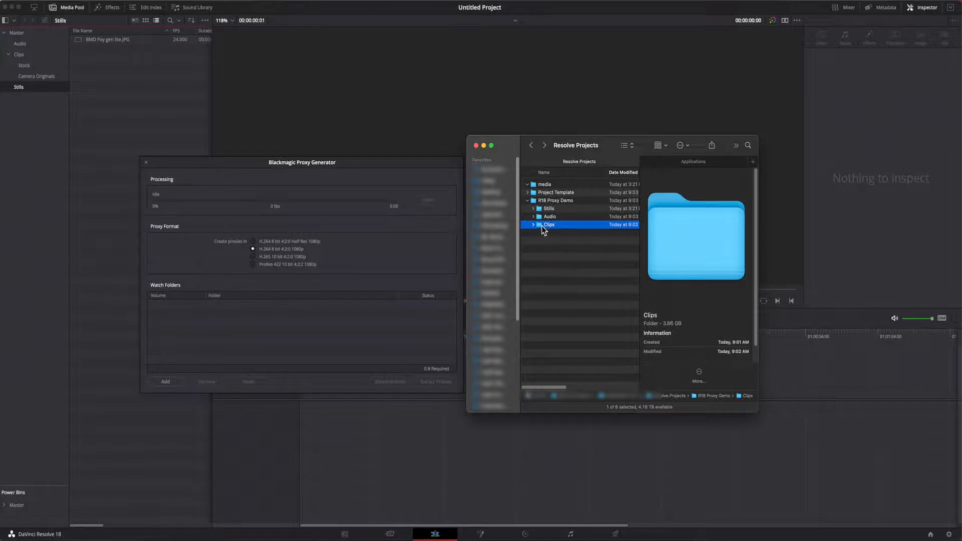
pyautogui.click(164, 381)
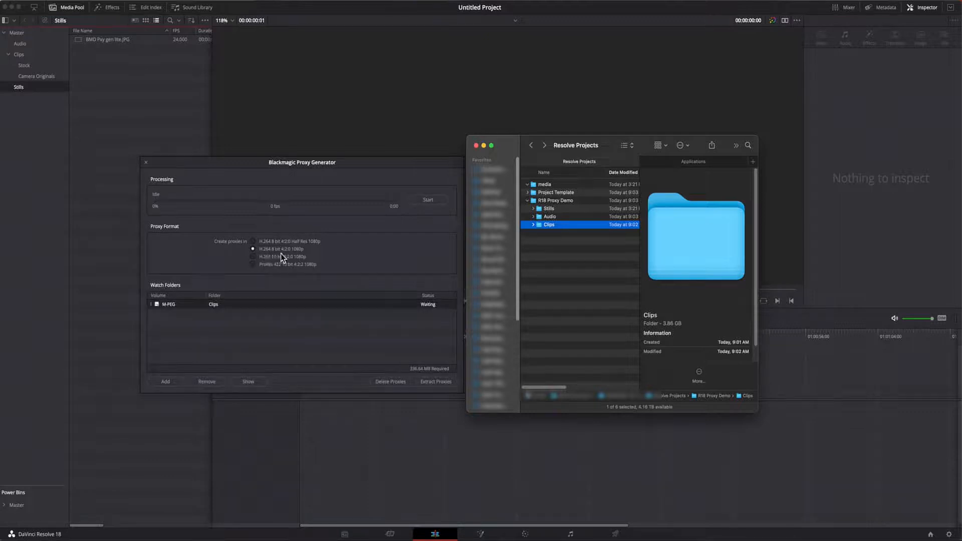
pyautogui.click(532, 224)
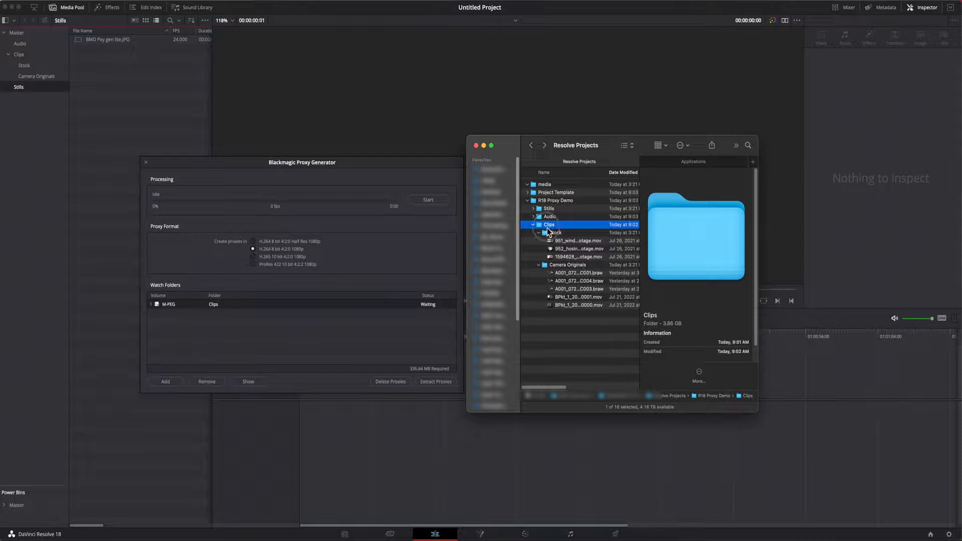
# Open the Clips folder to list Stock and Camera Originals, then start creating proxies.
pyautogui.doubleClick(549, 224)
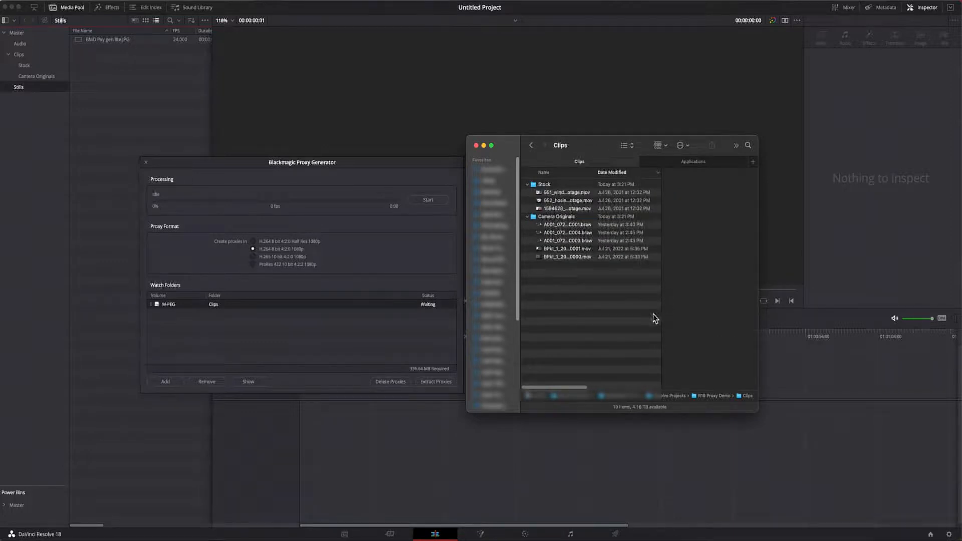
pyautogui.moveTo(439, 311)
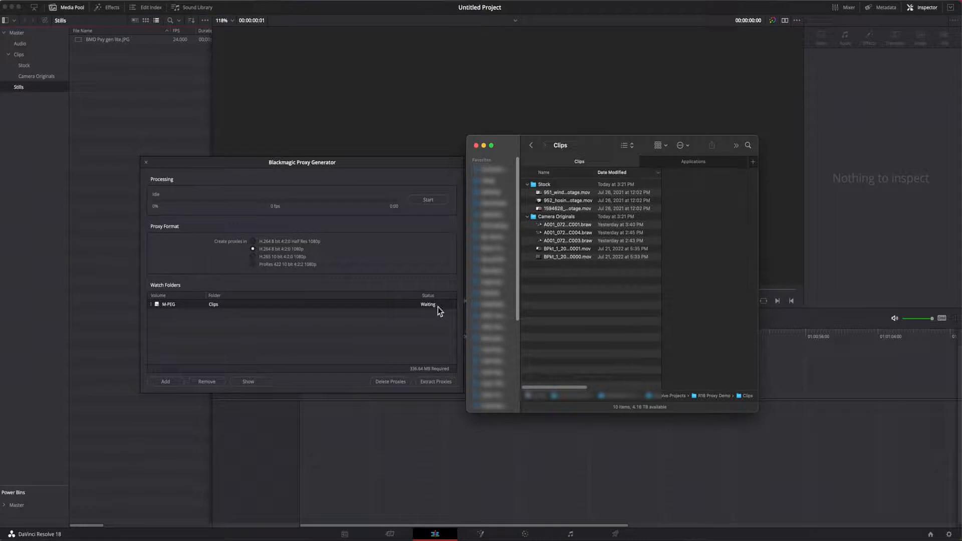
pyautogui.moveTo(427, 317)
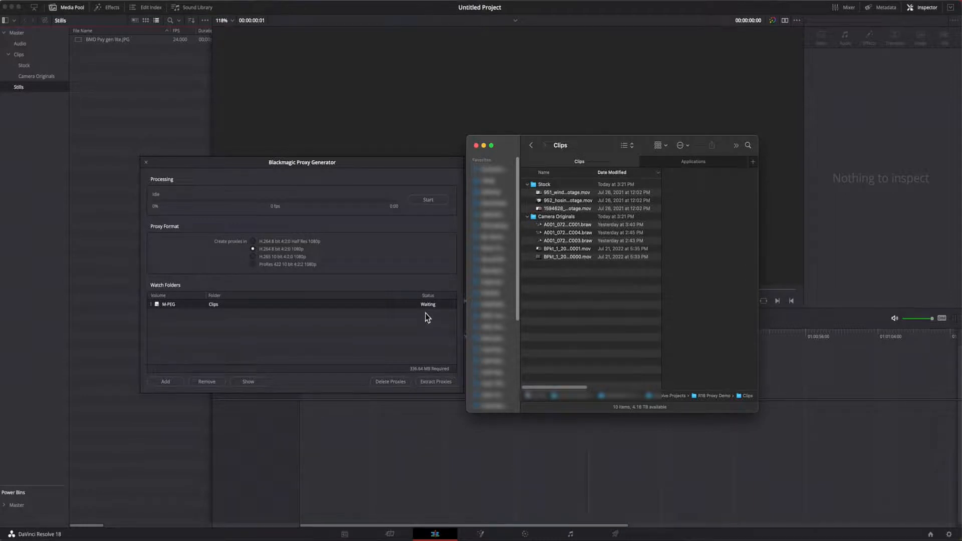
pyautogui.moveTo(445, 216)
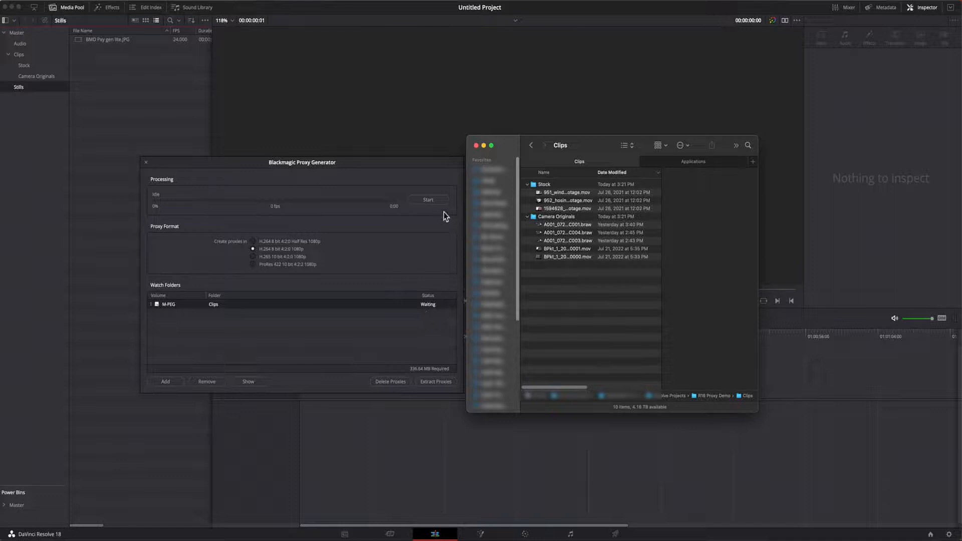
pyautogui.click(427, 199)
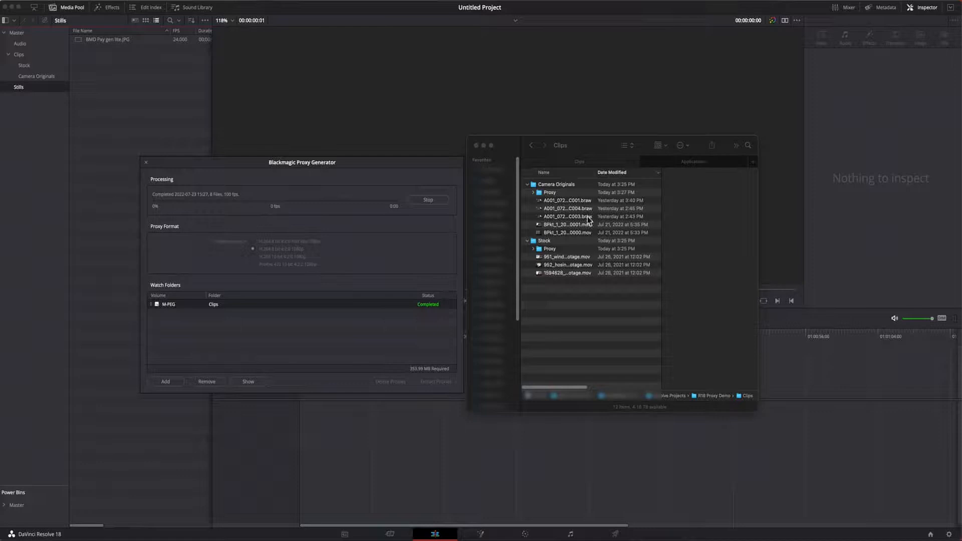
# Expand both new Proxy folders and select a proxy .mov to confirm 1920×1080 H.264.
pyautogui.click(549, 192)
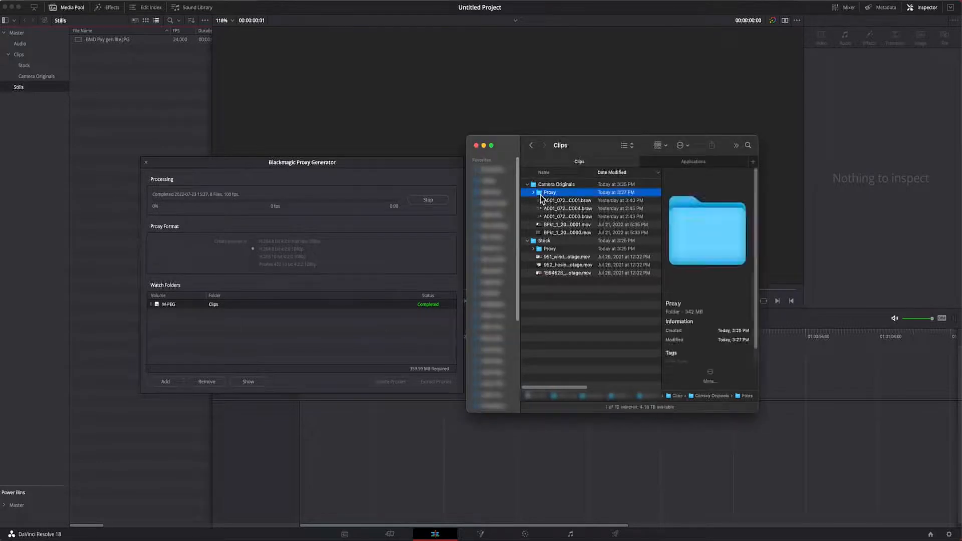
pyautogui.click(565, 248)
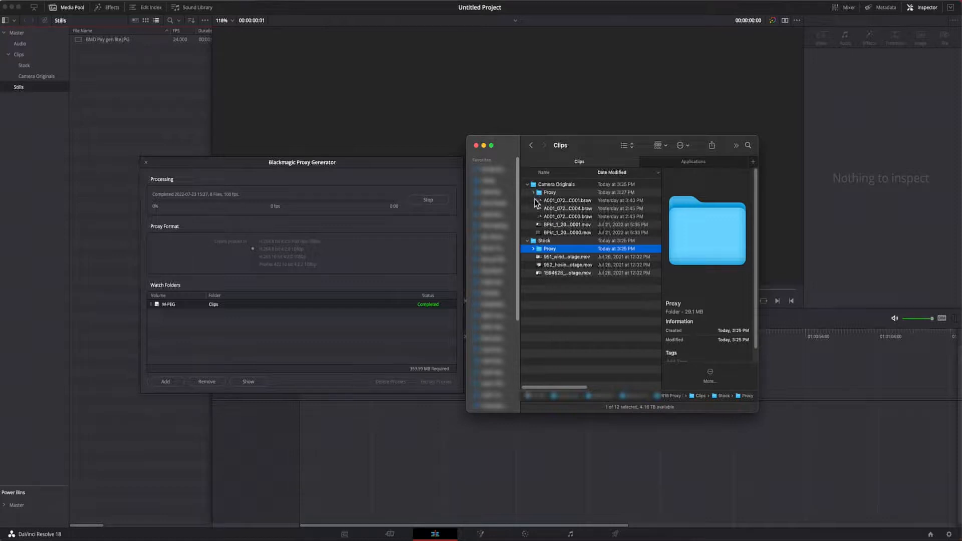
pyautogui.click(533, 191)
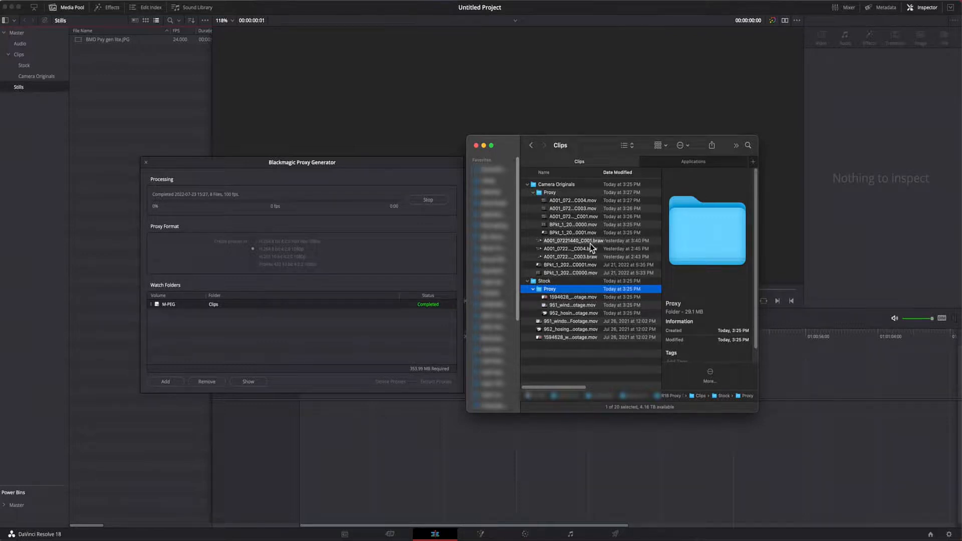
pyautogui.click(571, 216)
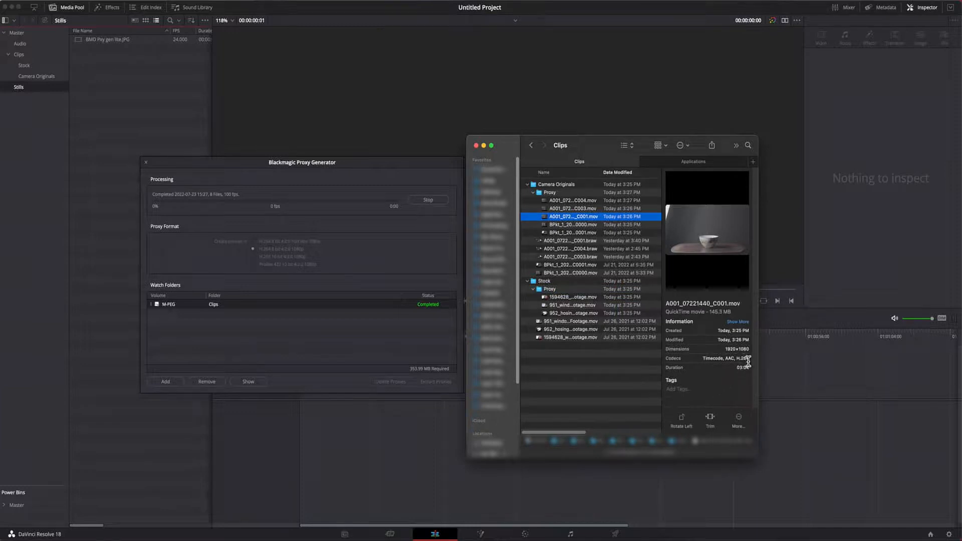
pyautogui.moveTo(724, 387)
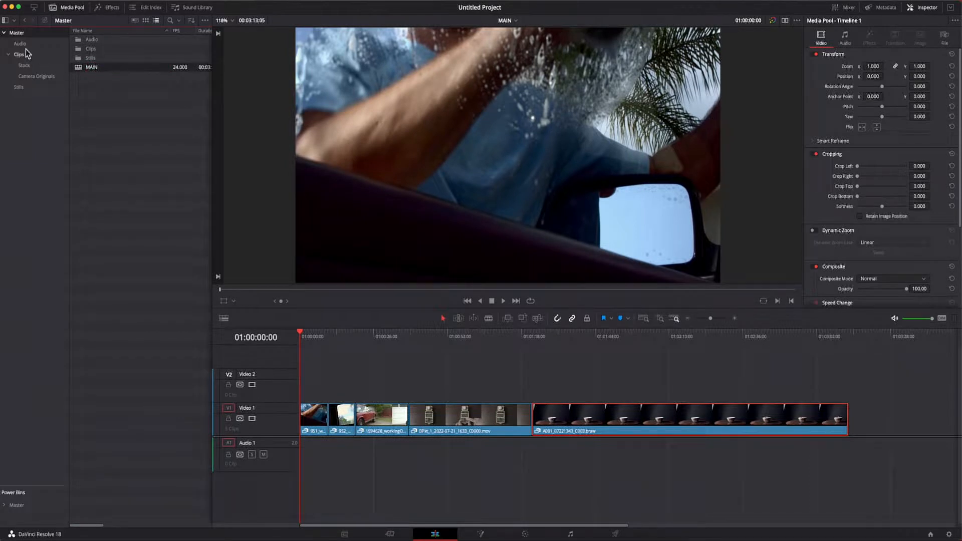
# Switch from the Stock bin to Camera Originals, listing its five clips.
pyautogui.click(24, 65)
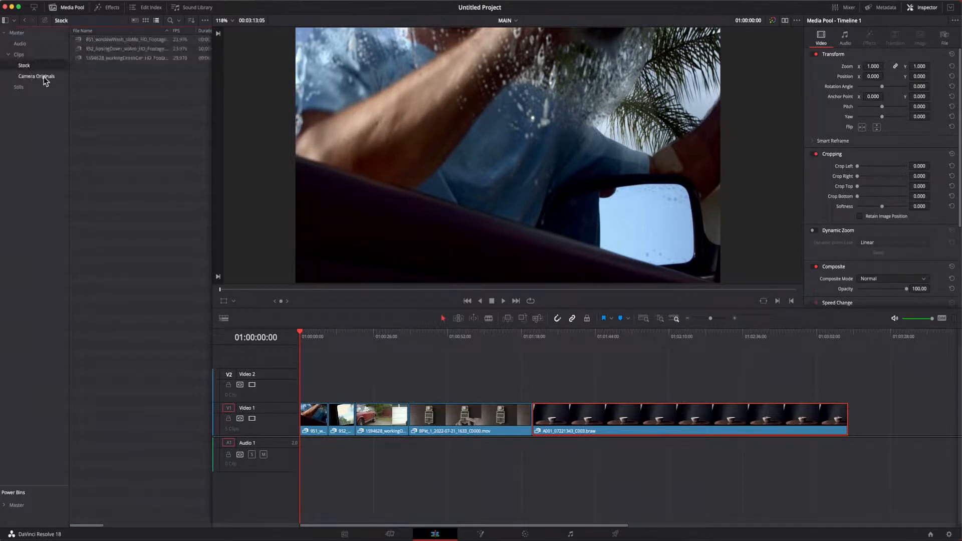
pyautogui.click(36, 75)
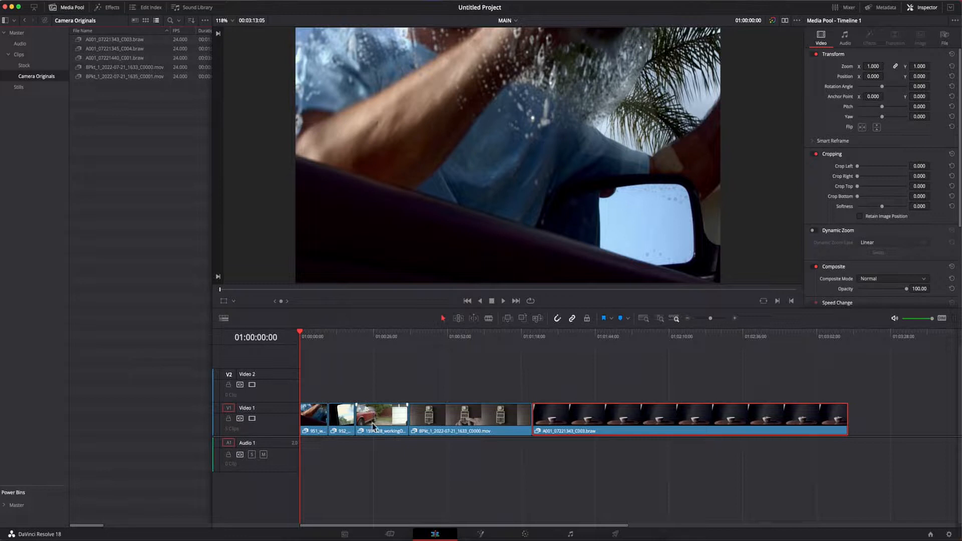
pyautogui.click(389, 533)
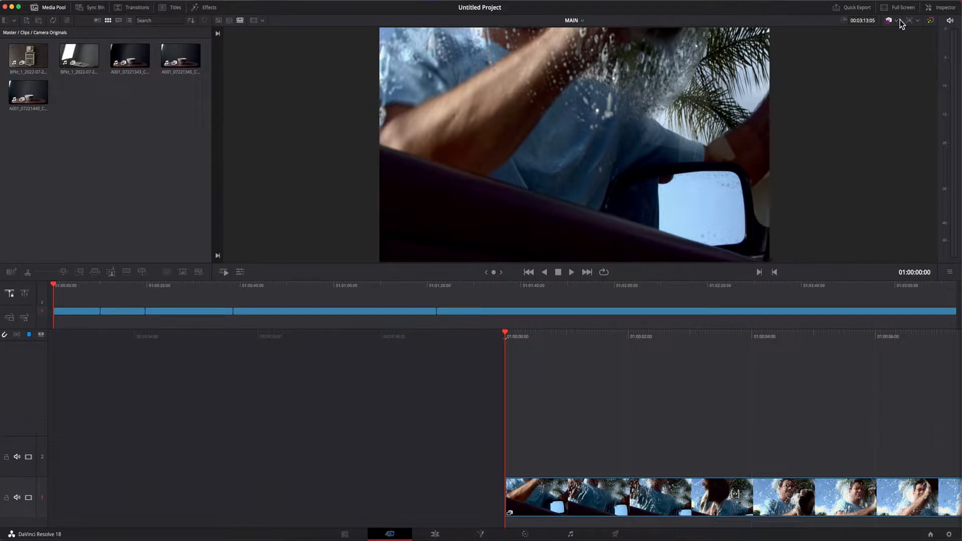
# Show the viewer's proxy mode dropdown: Disable All Proxies, Prefer Proxies, Prefer Camera Originals.
pyautogui.click(916, 20)
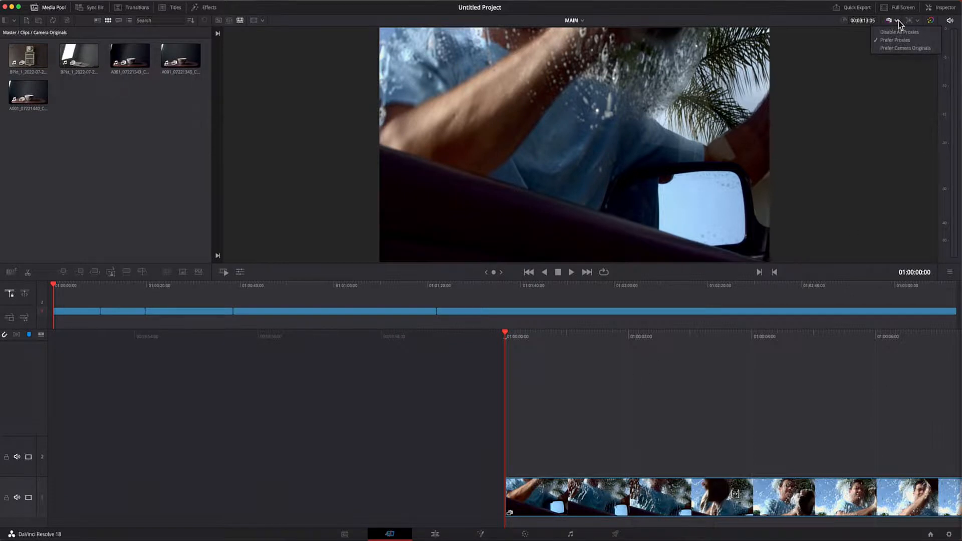
pyautogui.moveTo(899, 32)
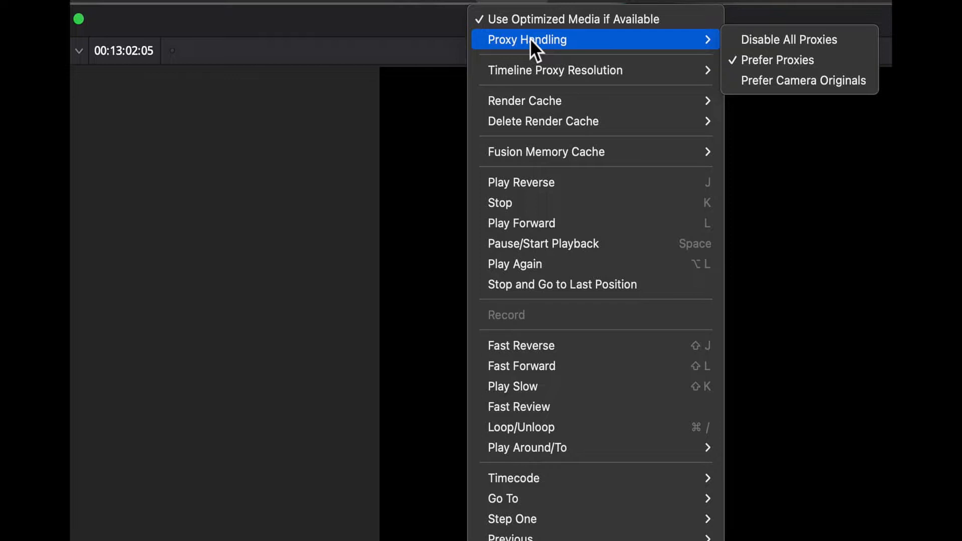
pyautogui.moveTo(798, 40)
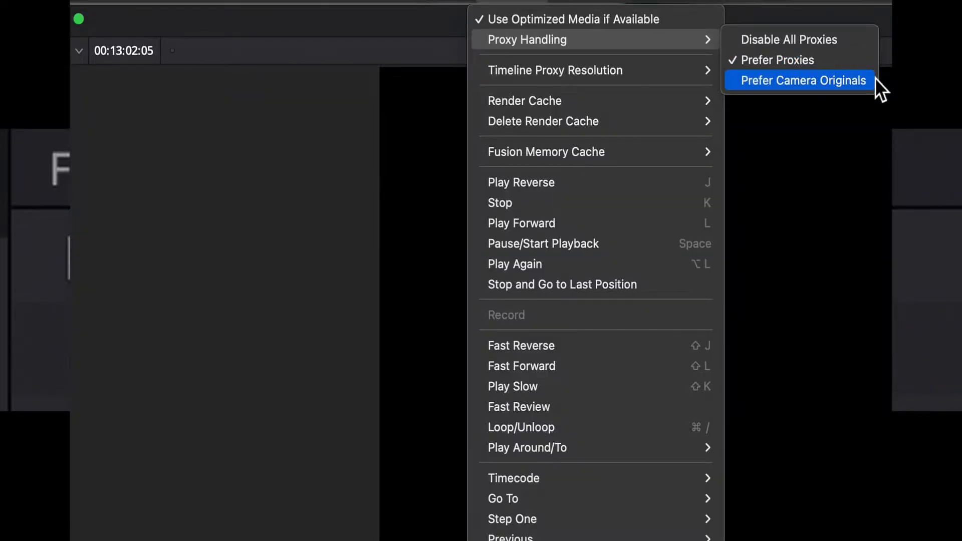
pyautogui.click(801, 79)
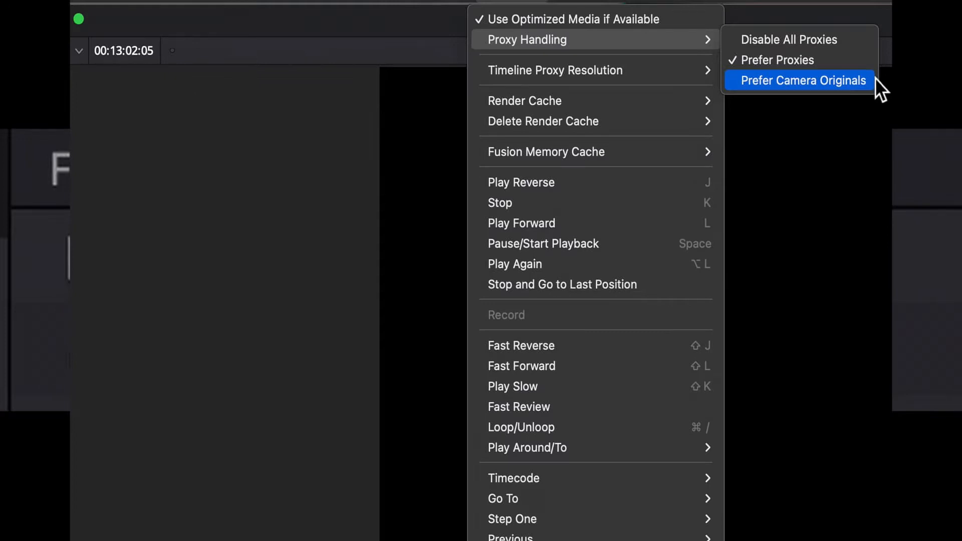
pyautogui.click(801, 80)
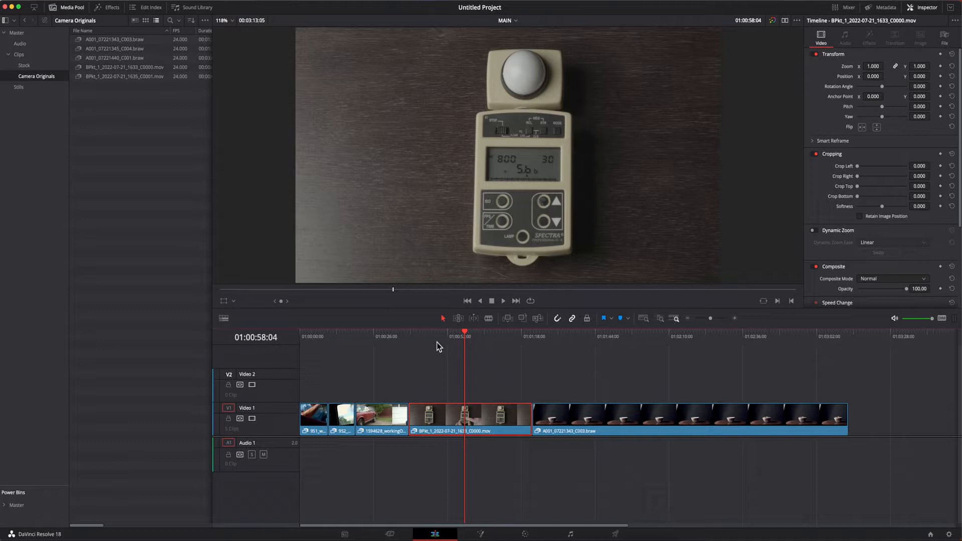
pyautogui.moveTo(447, 341)
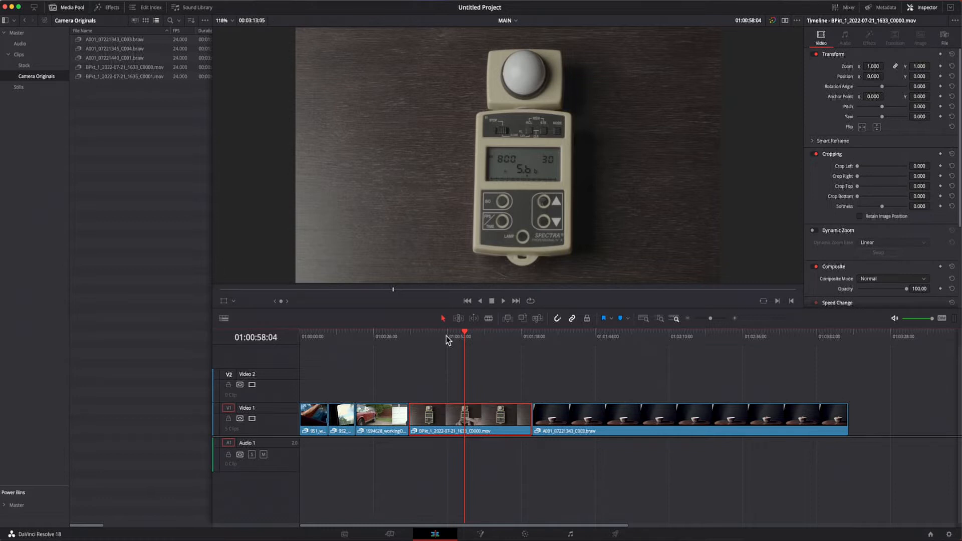
pyautogui.moveTo(449, 336)
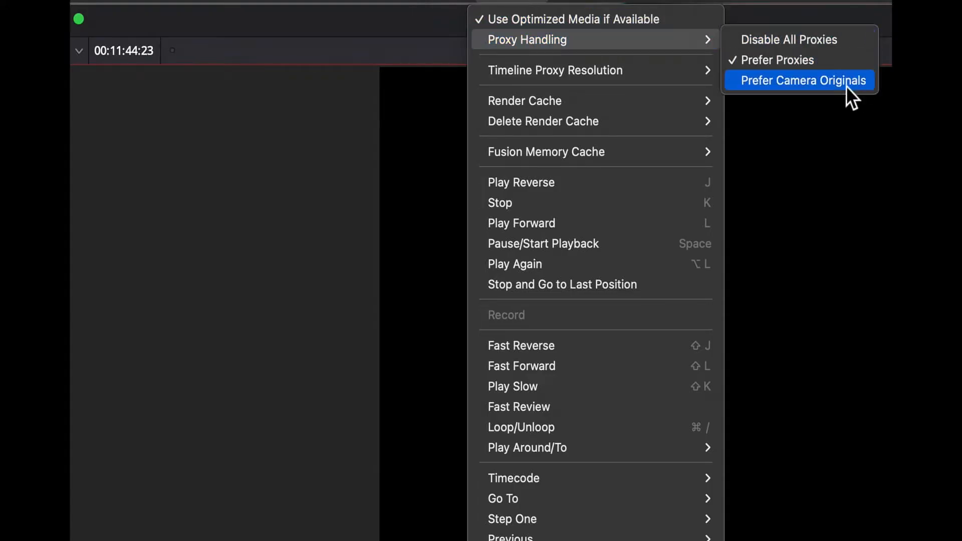
pyautogui.moveTo(880, 89)
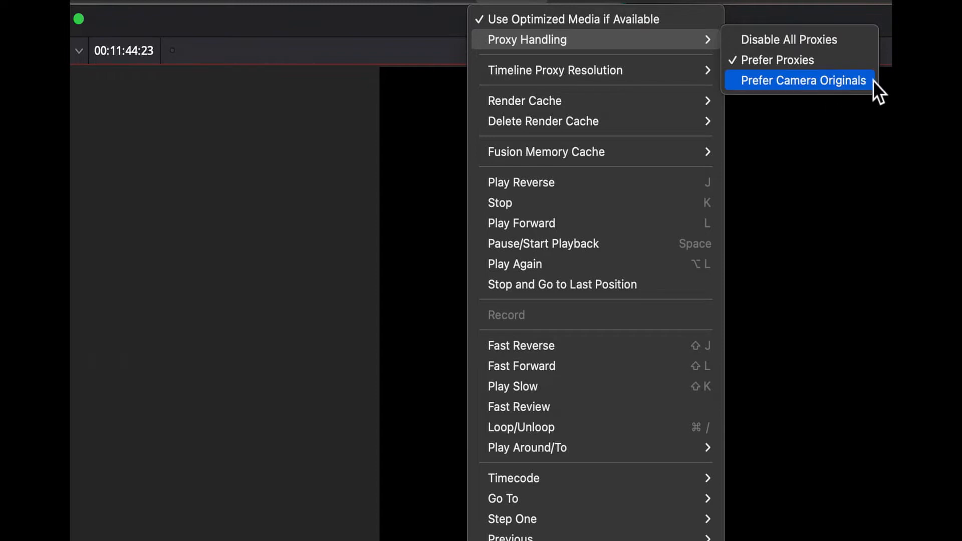
# Set Proxy Handling to Prefer Camera Originals for the light meter clip.
pyautogui.click(800, 80)
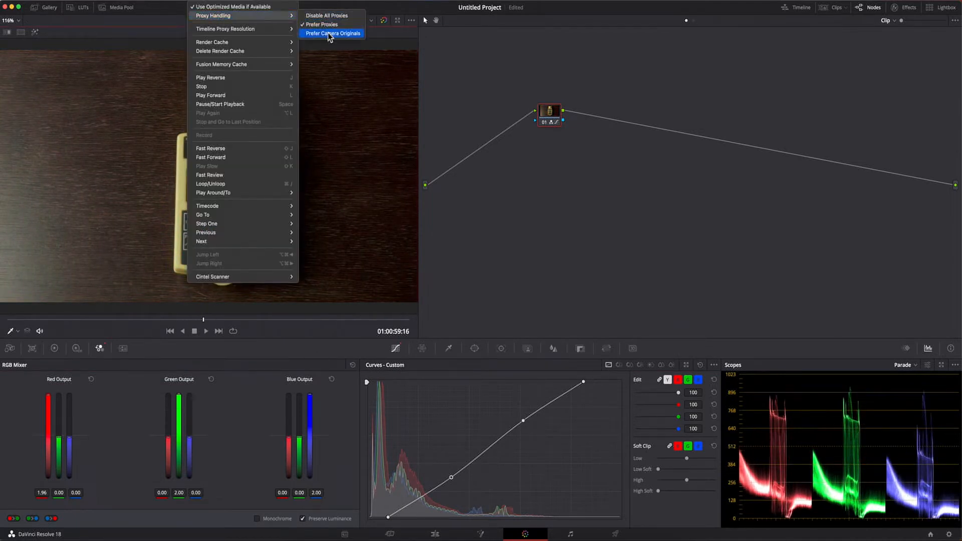
pyautogui.click(332, 33)
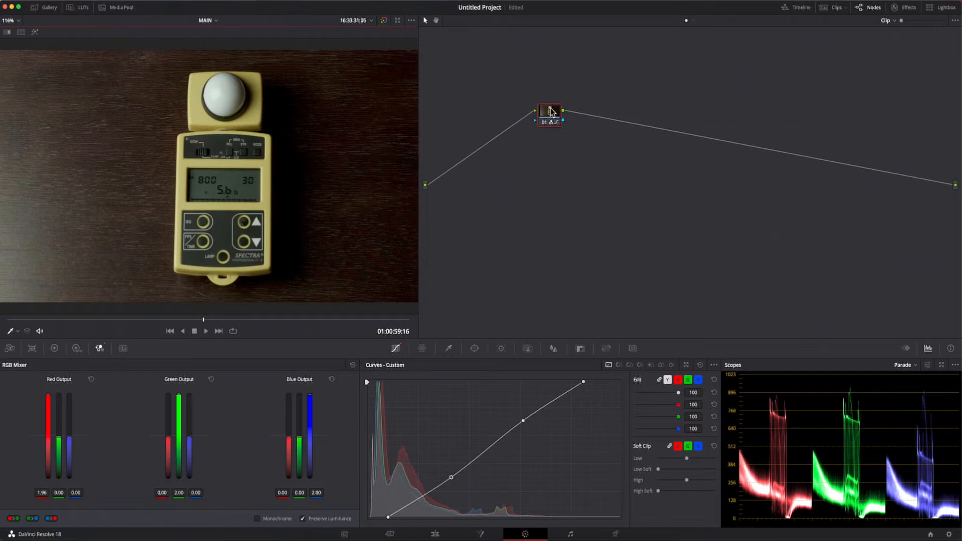
pyautogui.moveTo(545, 155)
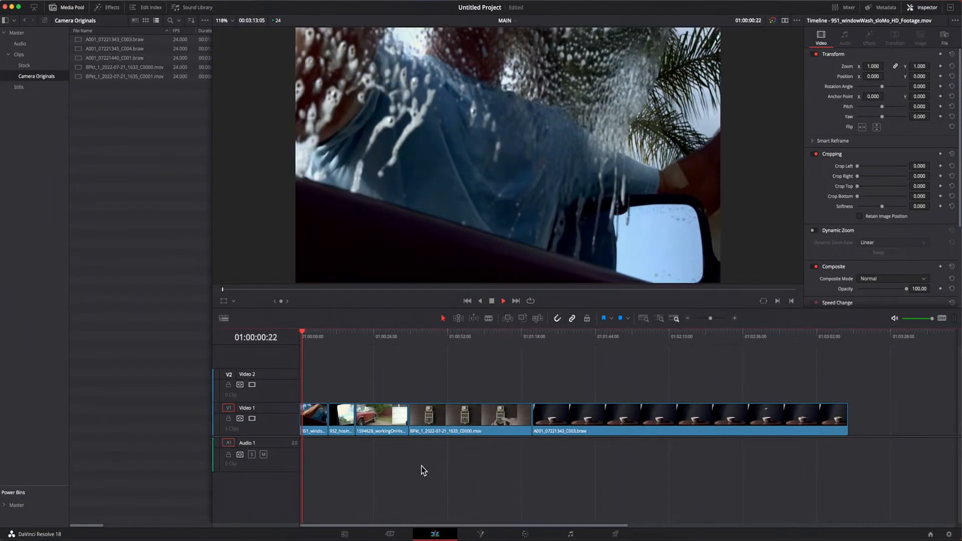
# Set Playback > Proxy Handling back to Prefer Proxies.
pyautogui.click(502, 300)
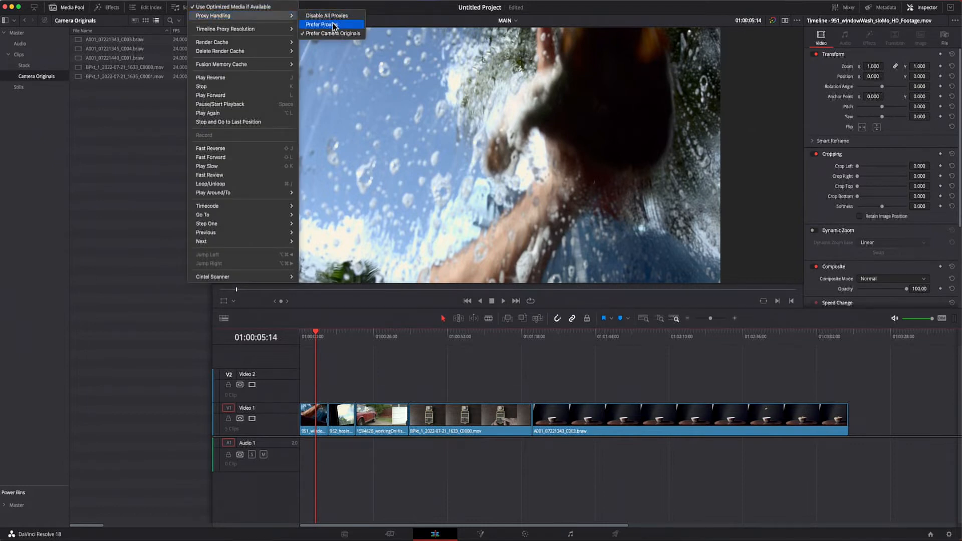
pyautogui.click(320, 25)
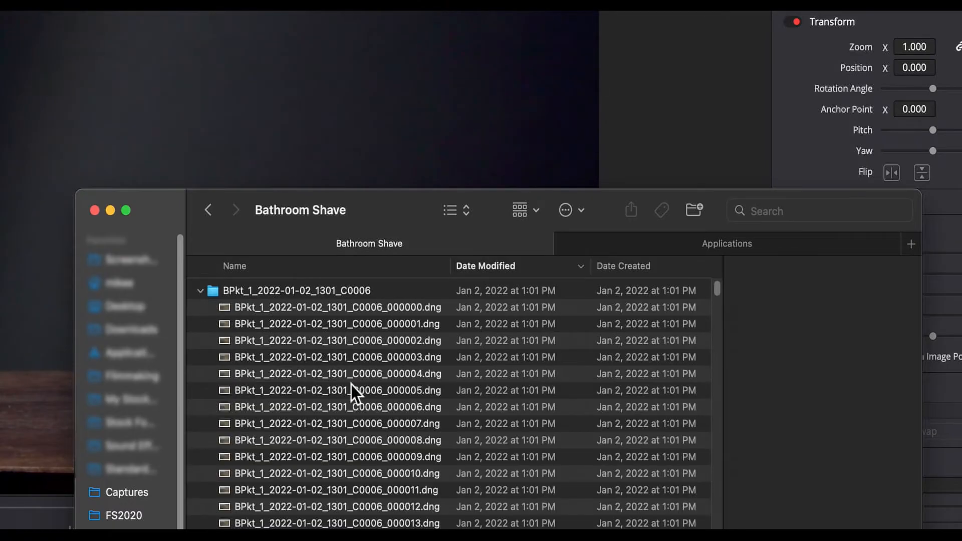
# Scroll through the BPkt DNG files in Bathroom Shave, then return to Resolve's timeline.
pyautogui.scroll(-3)
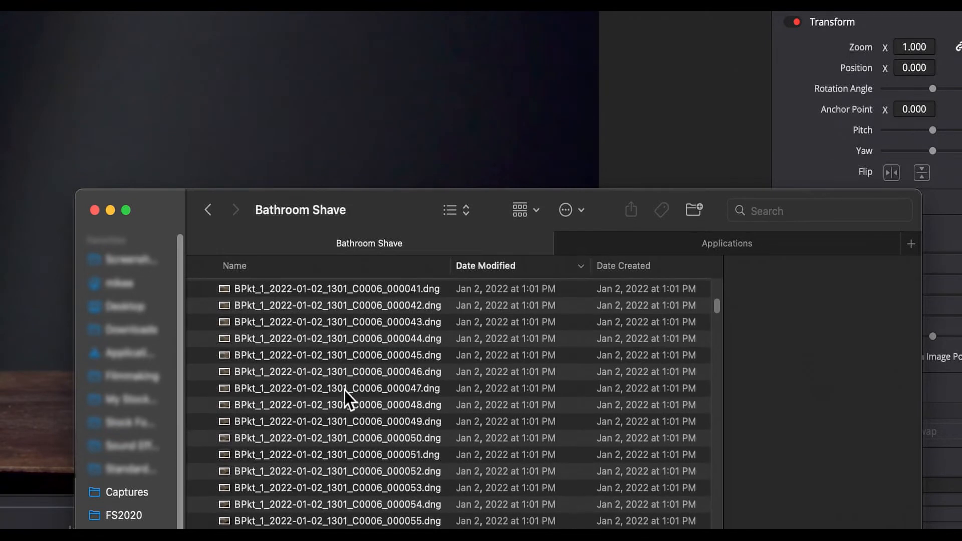
pyautogui.scroll(3)
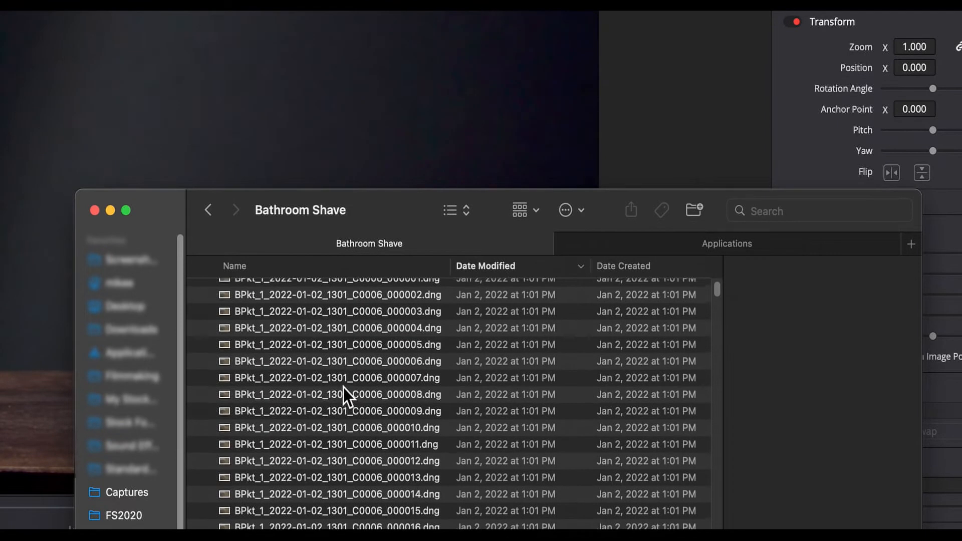
pyautogui.click(200, 289)
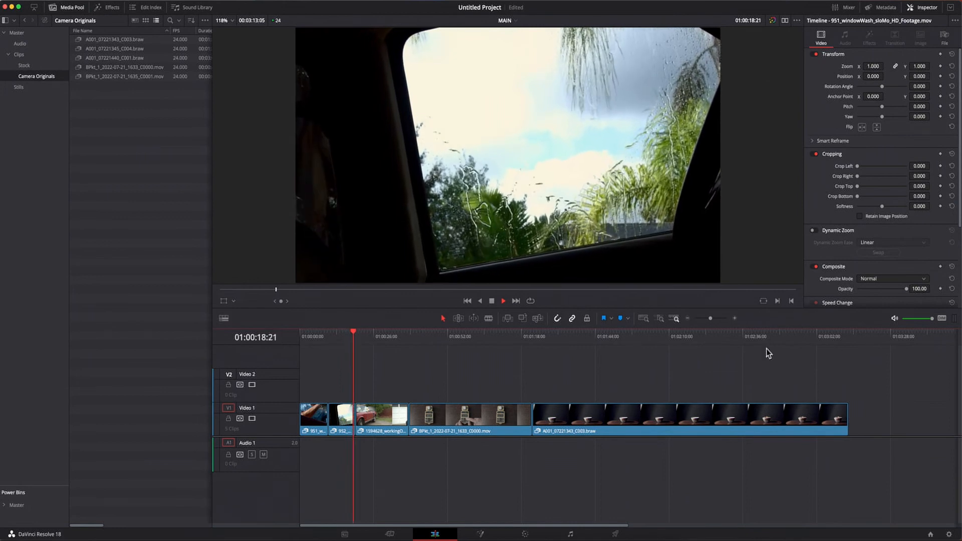
pyautogui.click(503, 301)
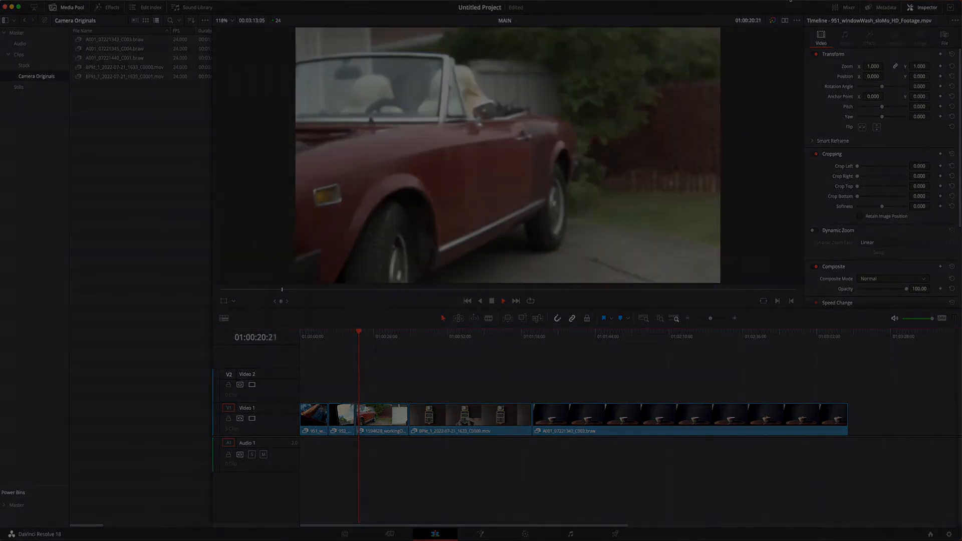